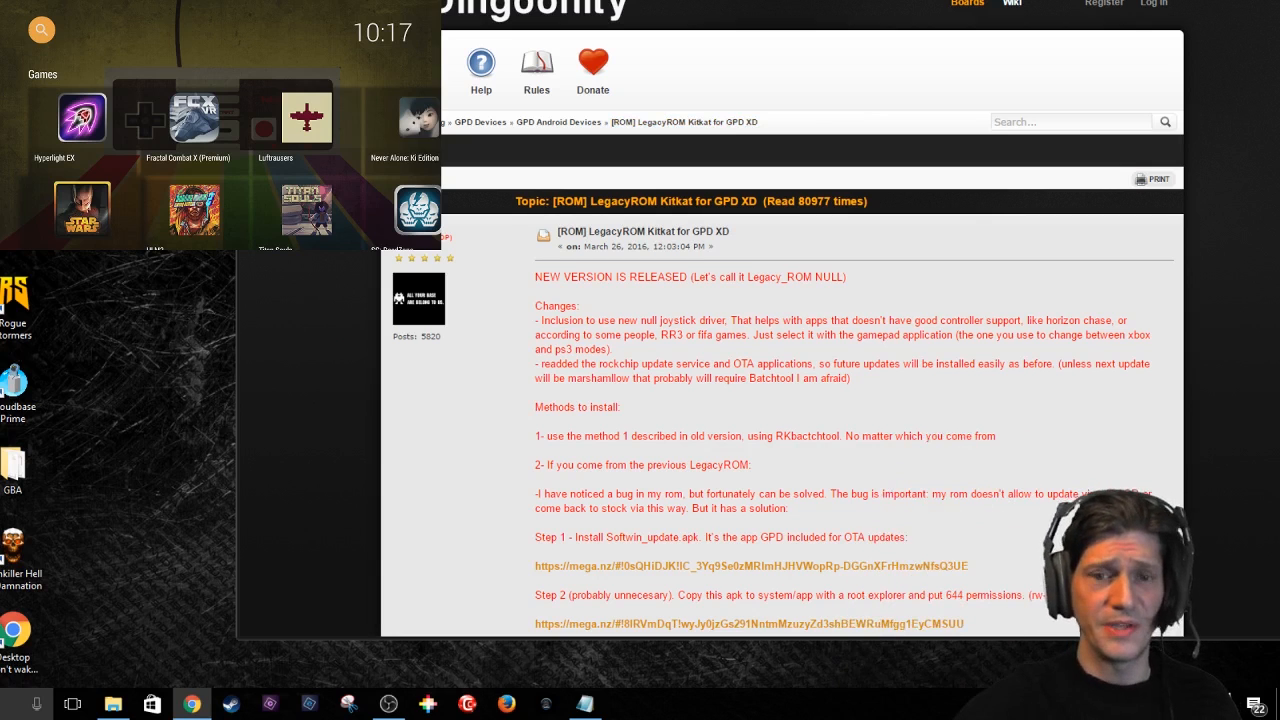
Scroll the LegacyROM Kitkat for GPD XD post down to the 'Mirrors added by jumpup' section
scroll("down", 3)
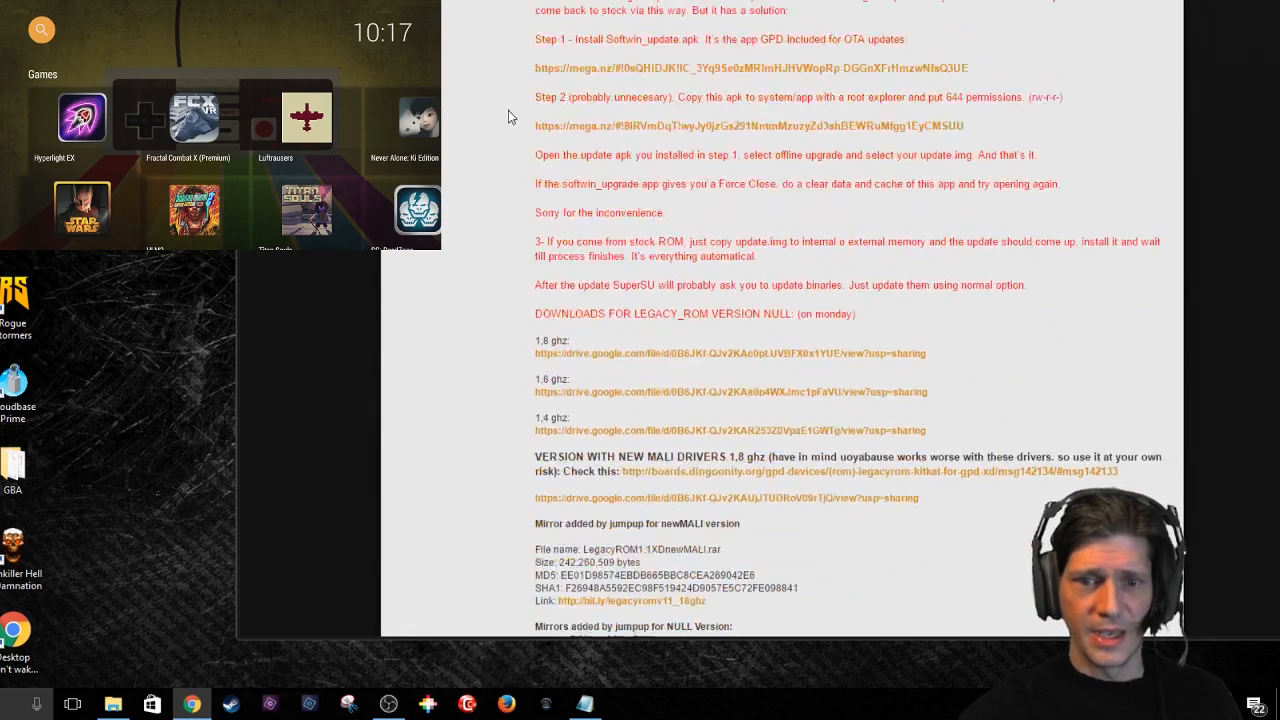
scroll("down", 3)
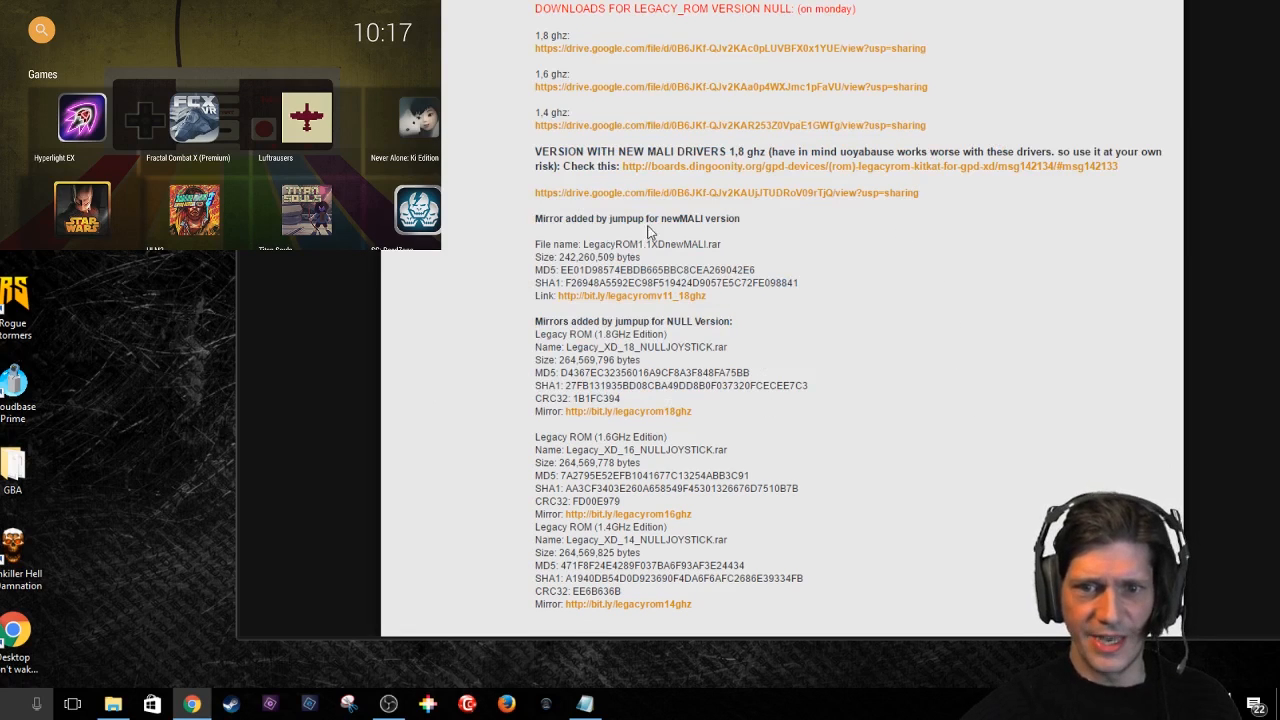
mouse_move(534, 244)
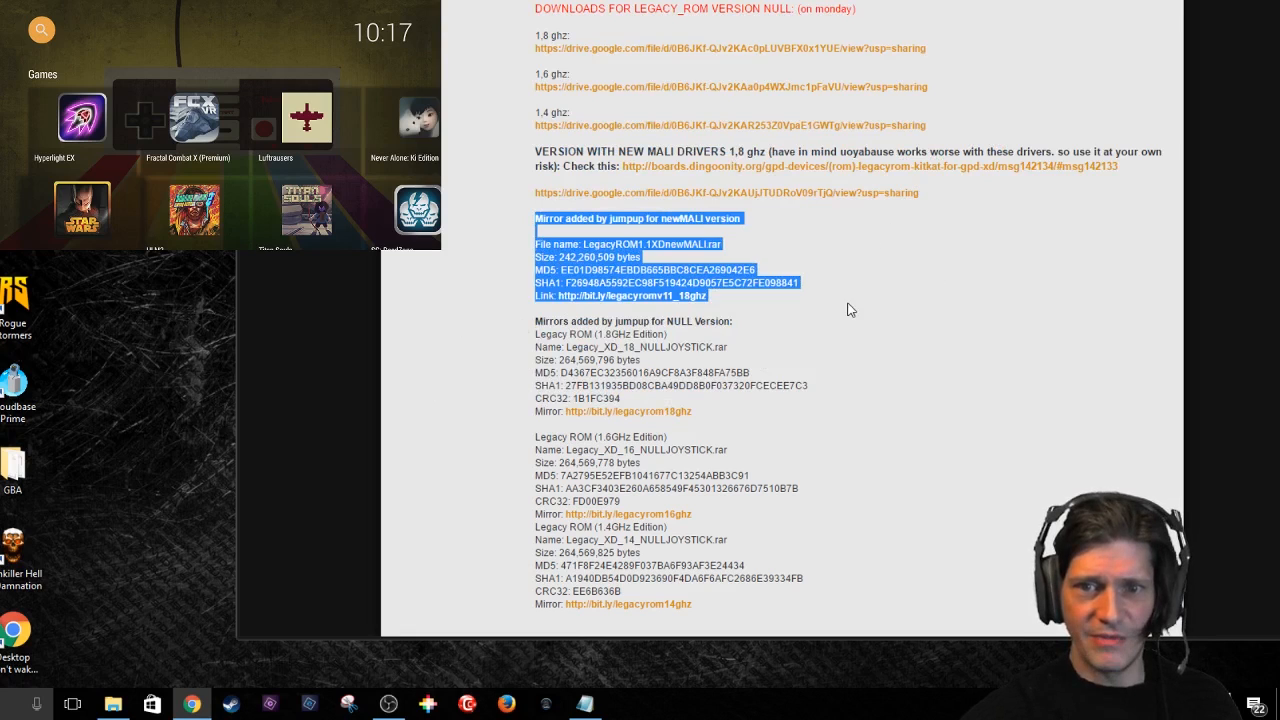
mouse_move(856, 304)
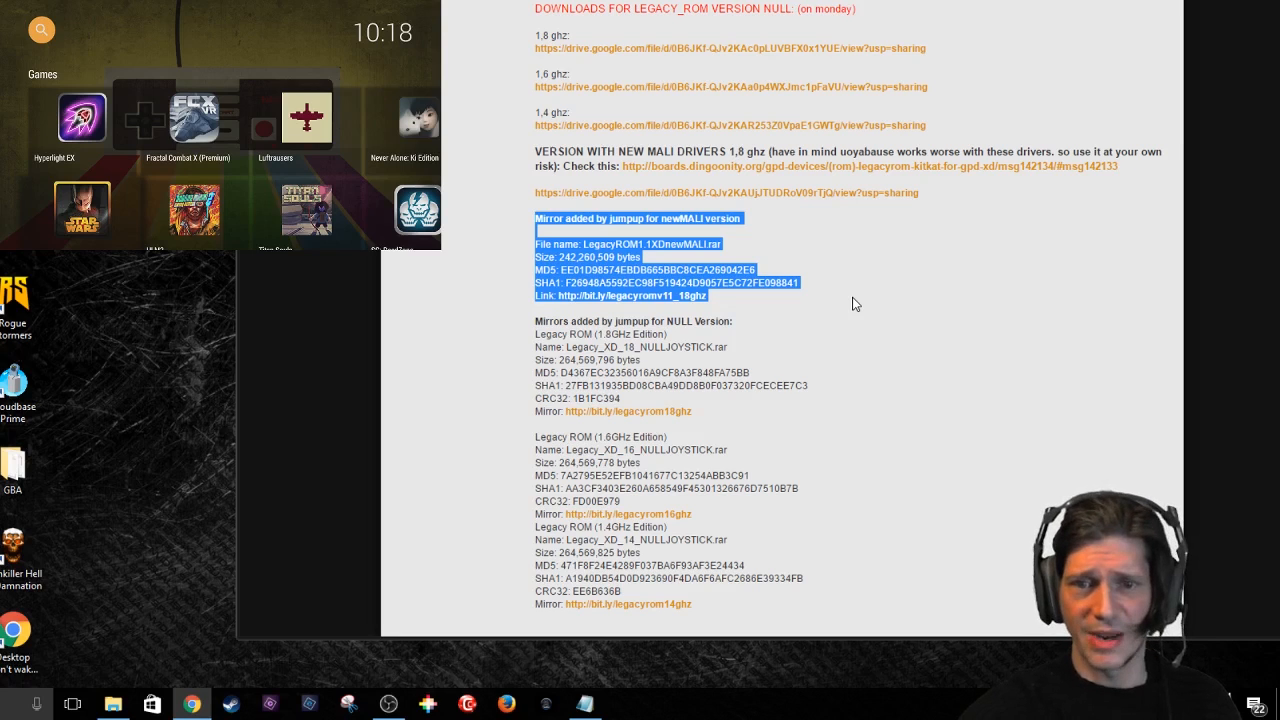
mouse_move(874, 308)
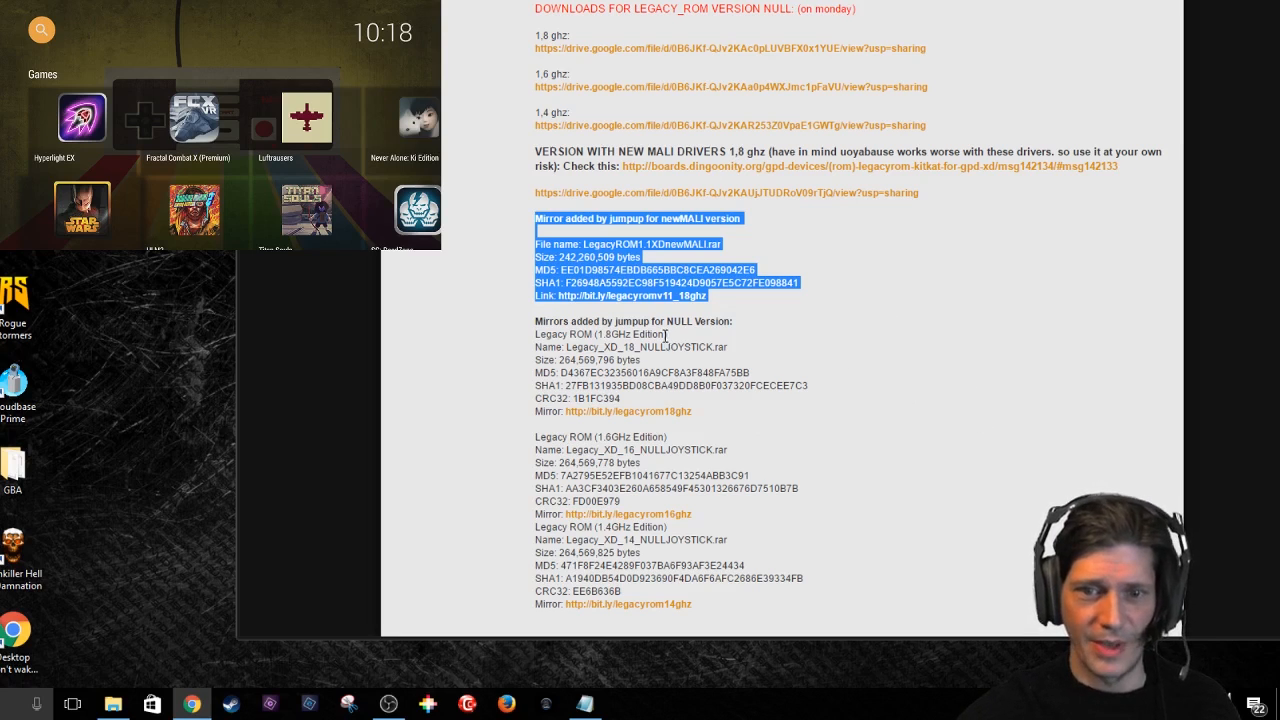
mouse_move(500, 364)
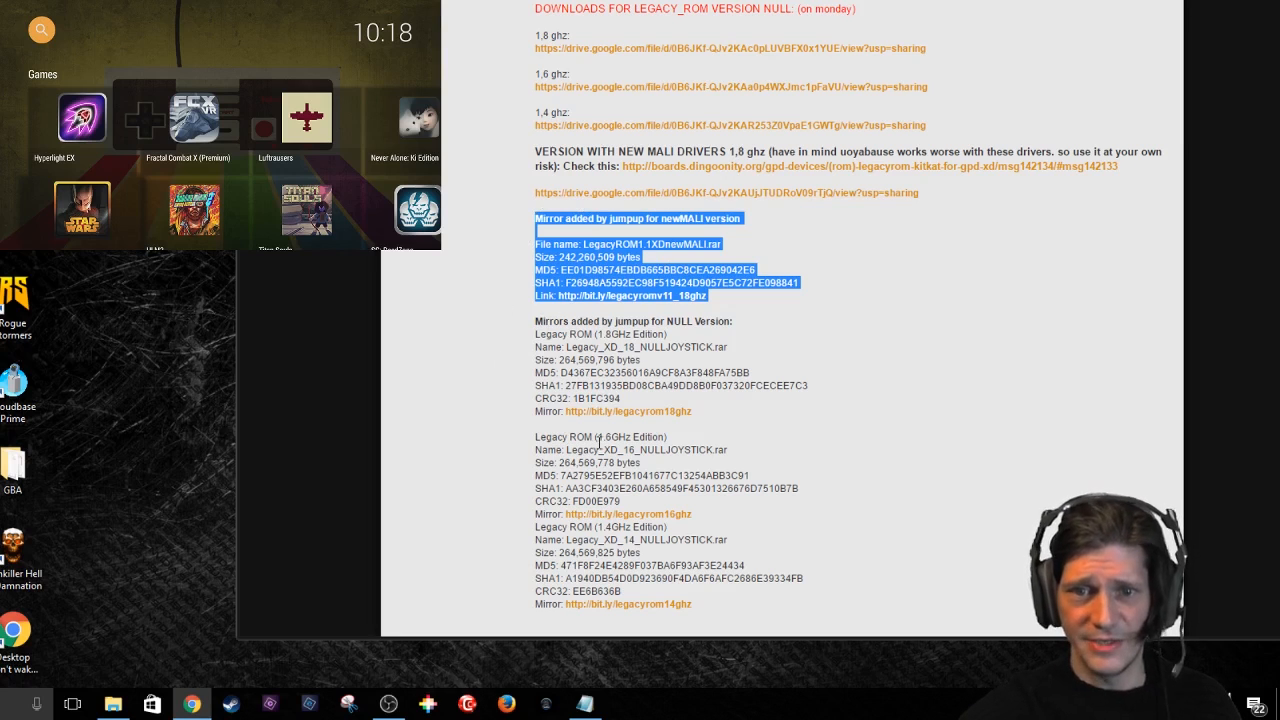
scroll("down", 3)
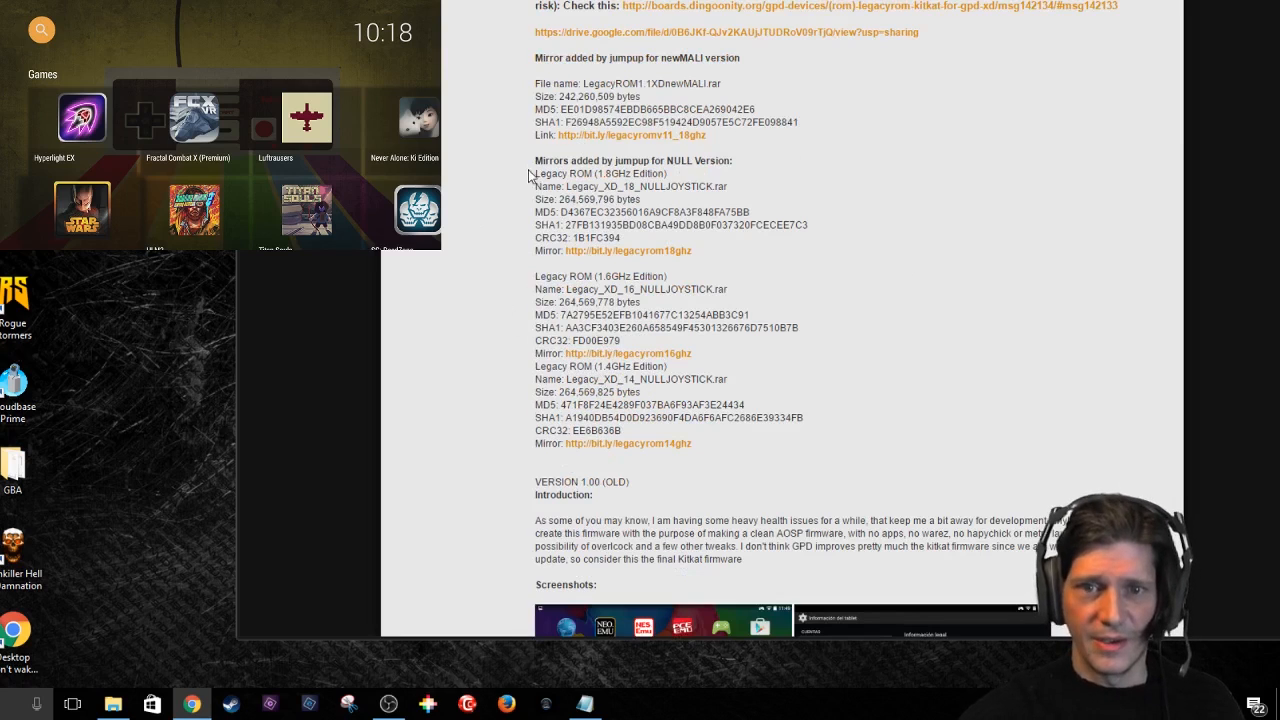
left_click_drag(530, 160, 800, 418)
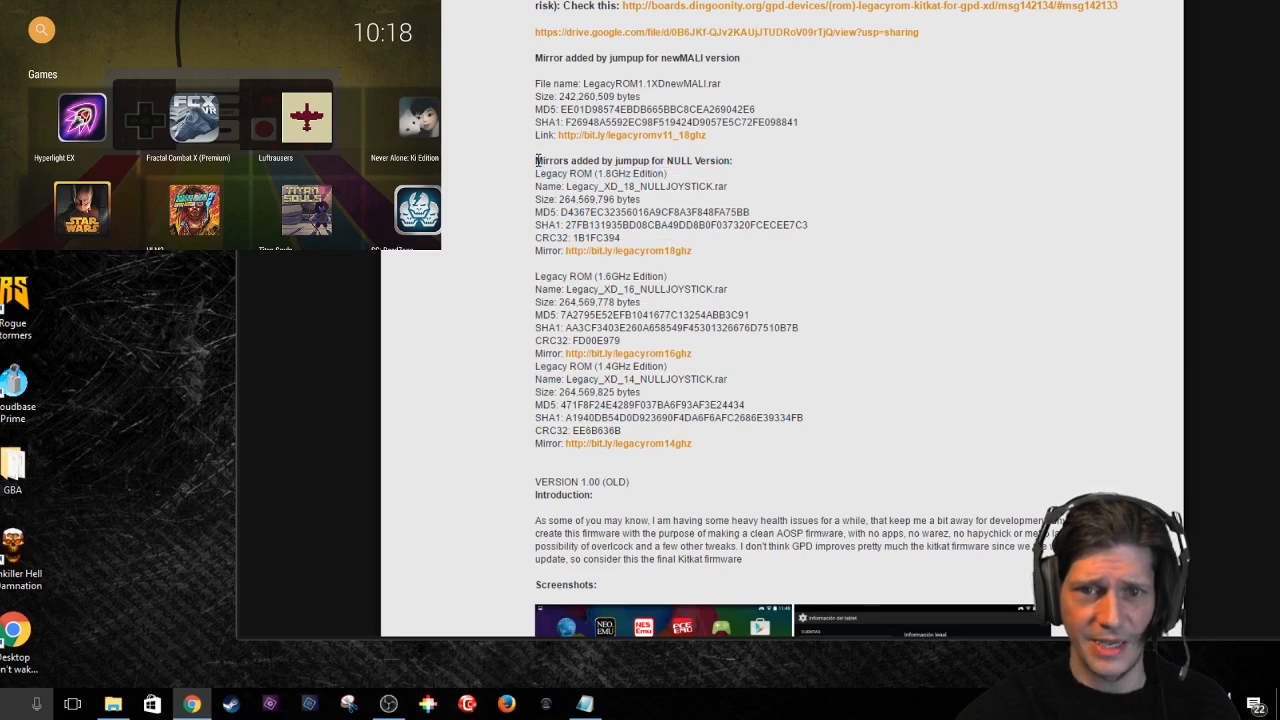
left_click_drag(536, 160, 692, 252)
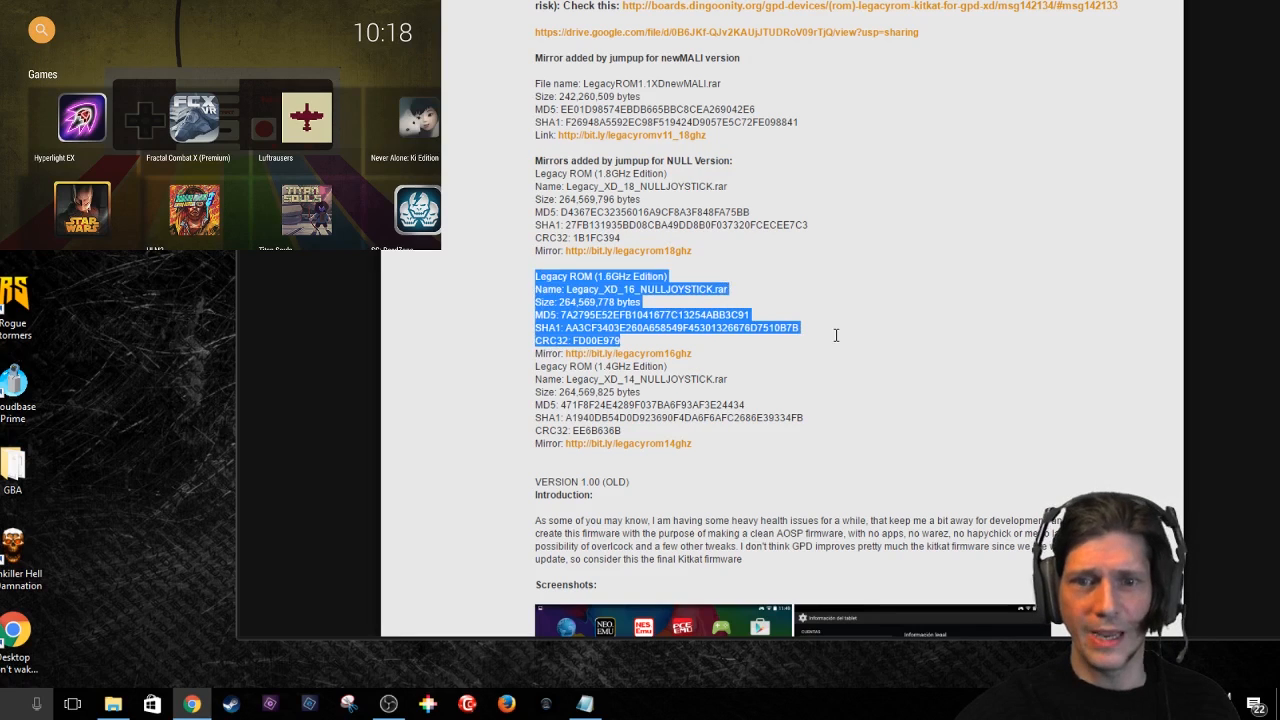
left_click_drag(836, 336, 872, 472)
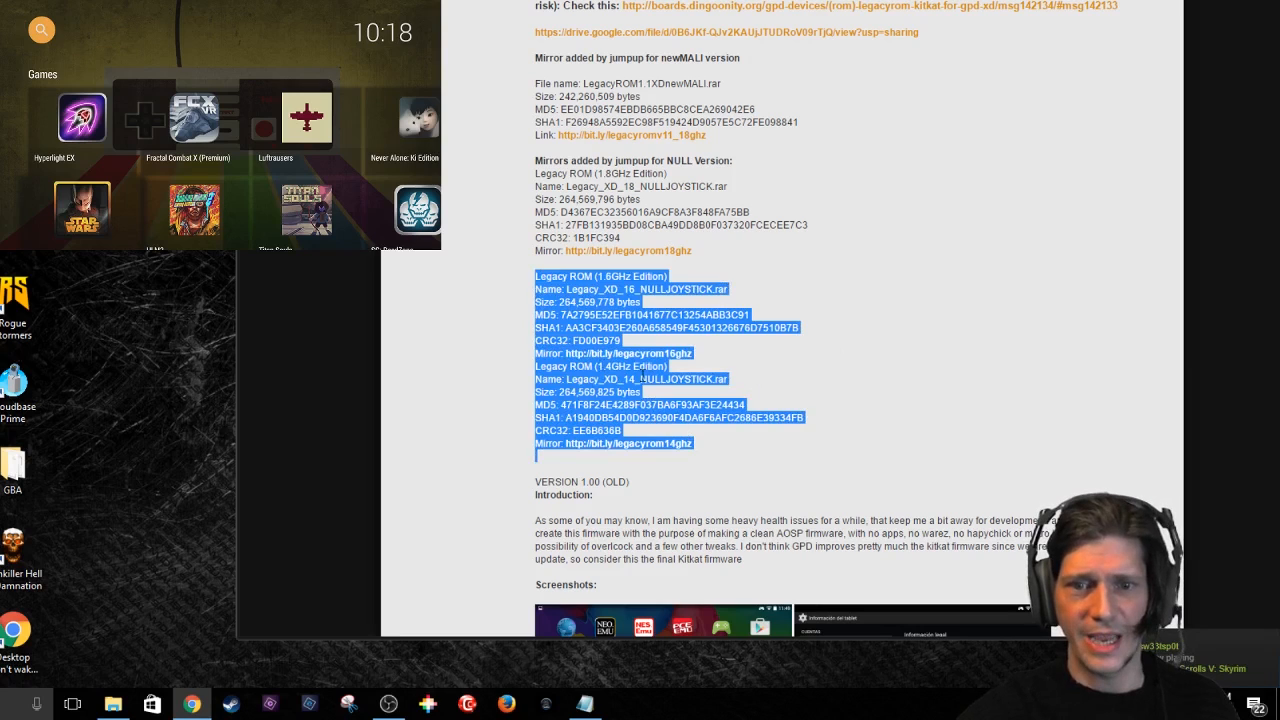
left_click(564, 366)
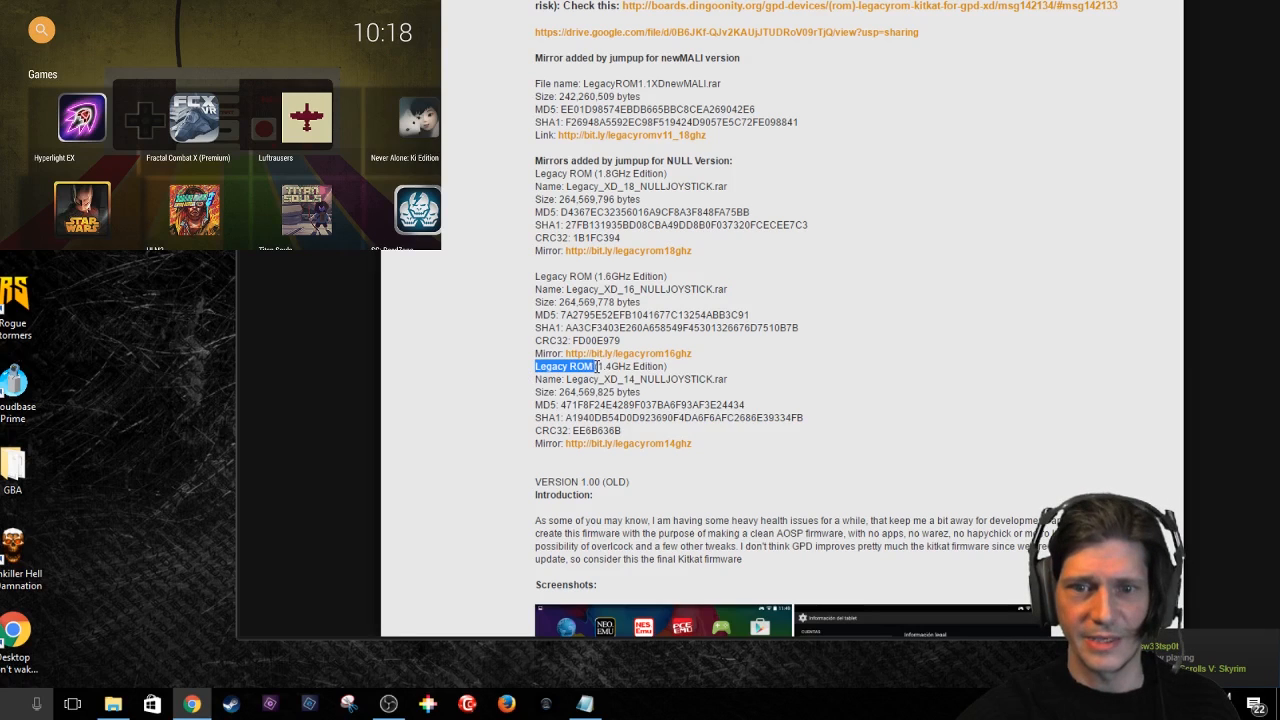
left_click_drag(596, 366, 630, 450)
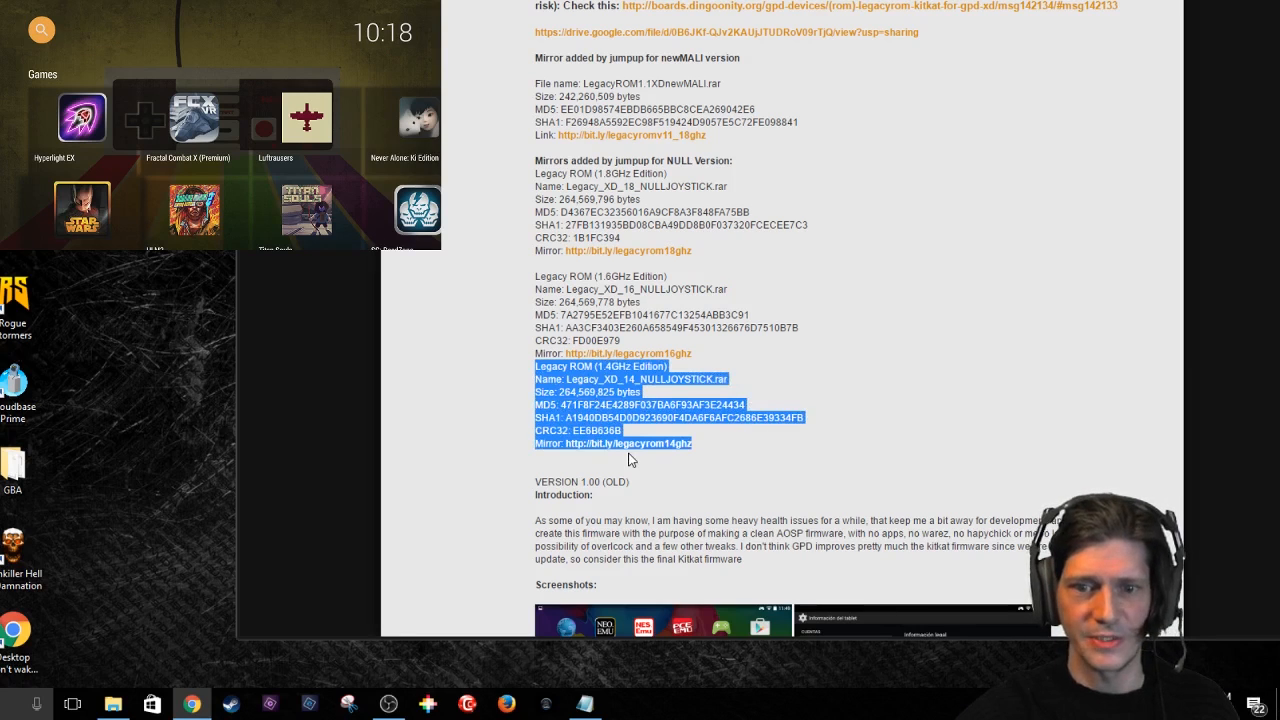
mouse_move(800, 468)
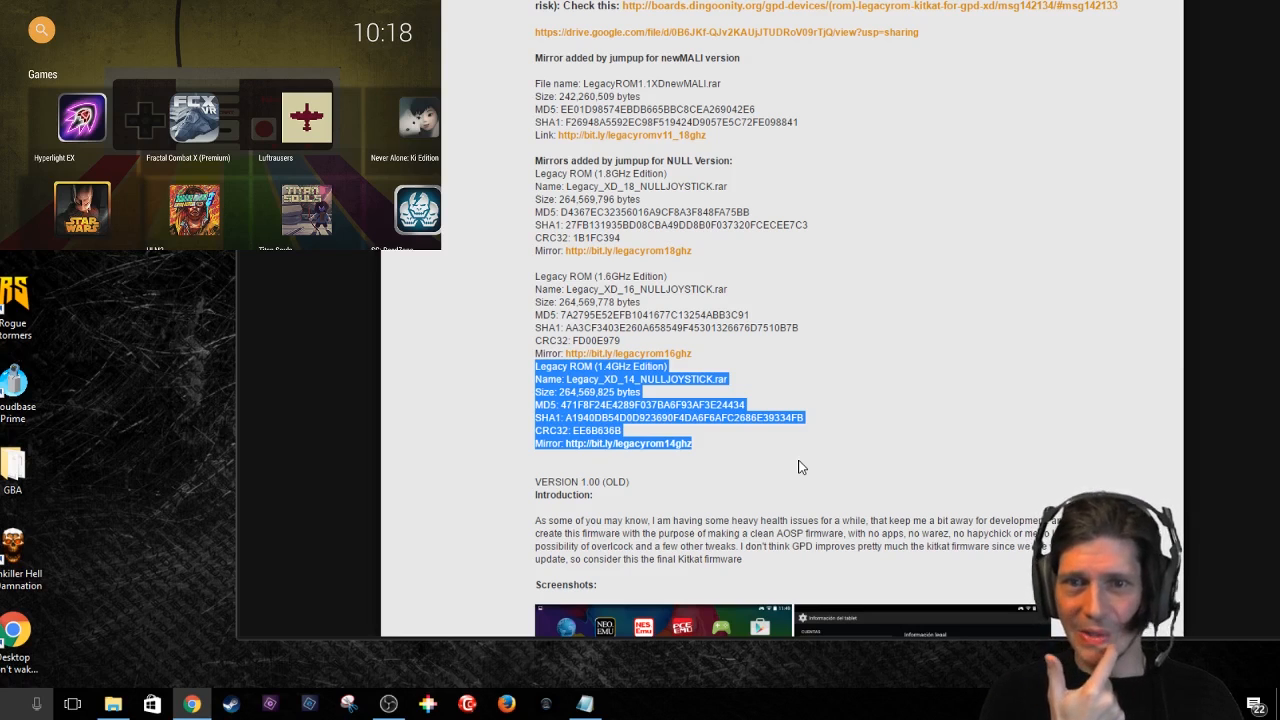
mouse_move(680, 184)
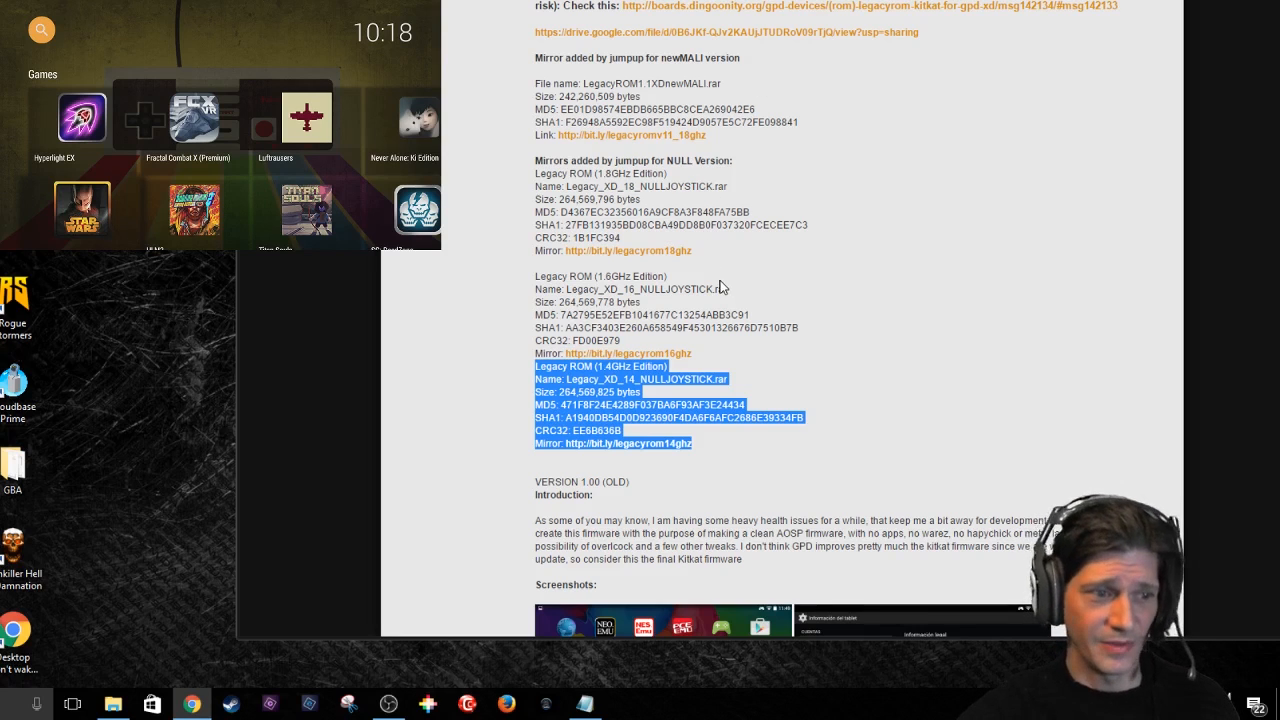
mouse_move(596, 154)
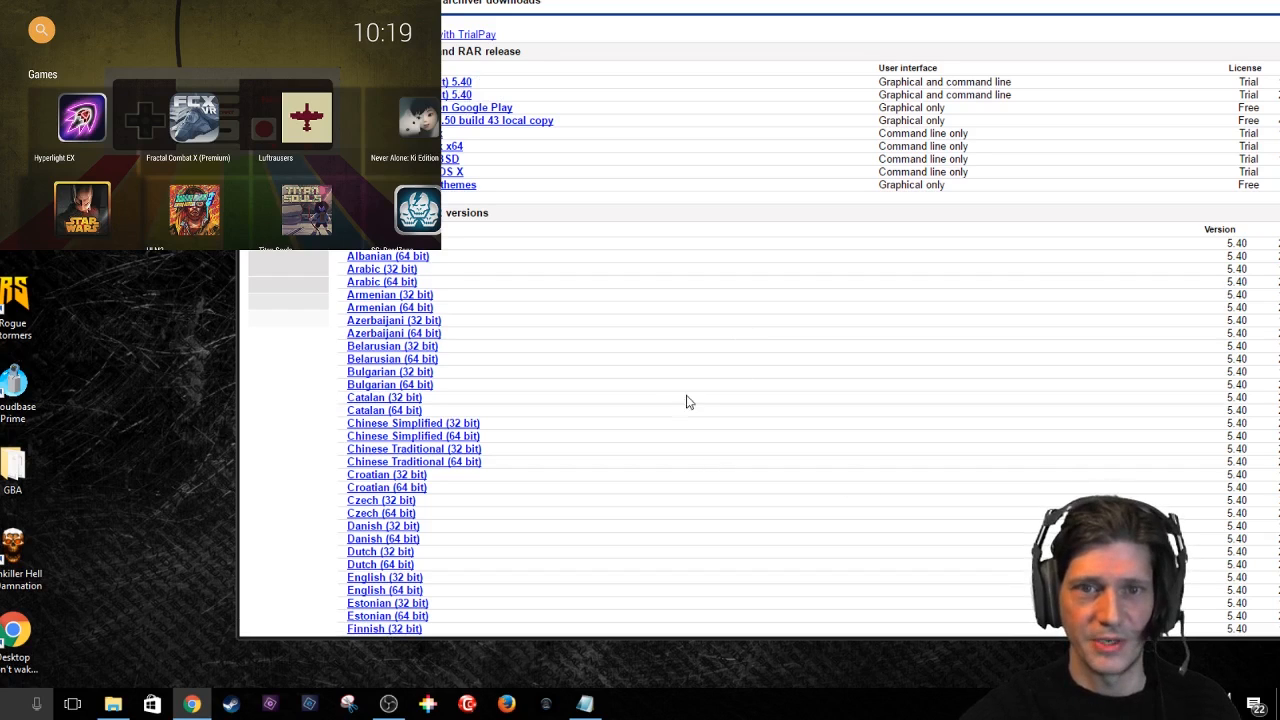
mouse_move(900, 252)
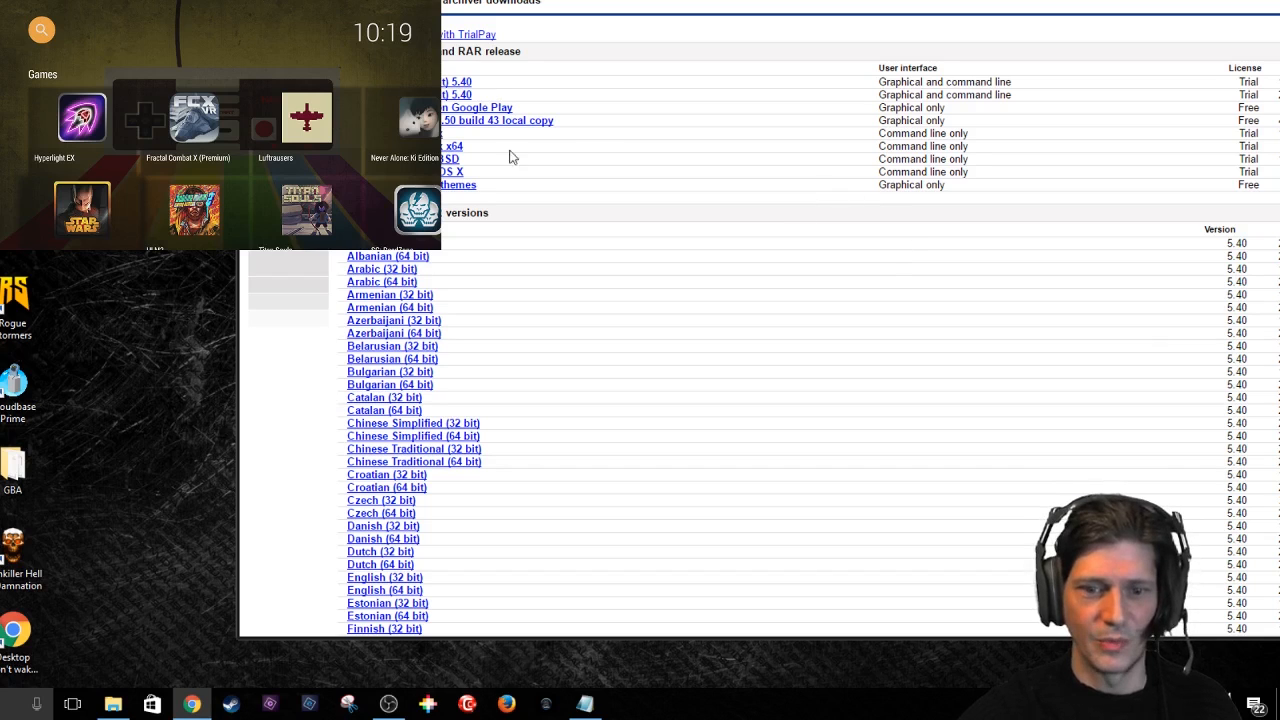
mouse_move(536, 144)
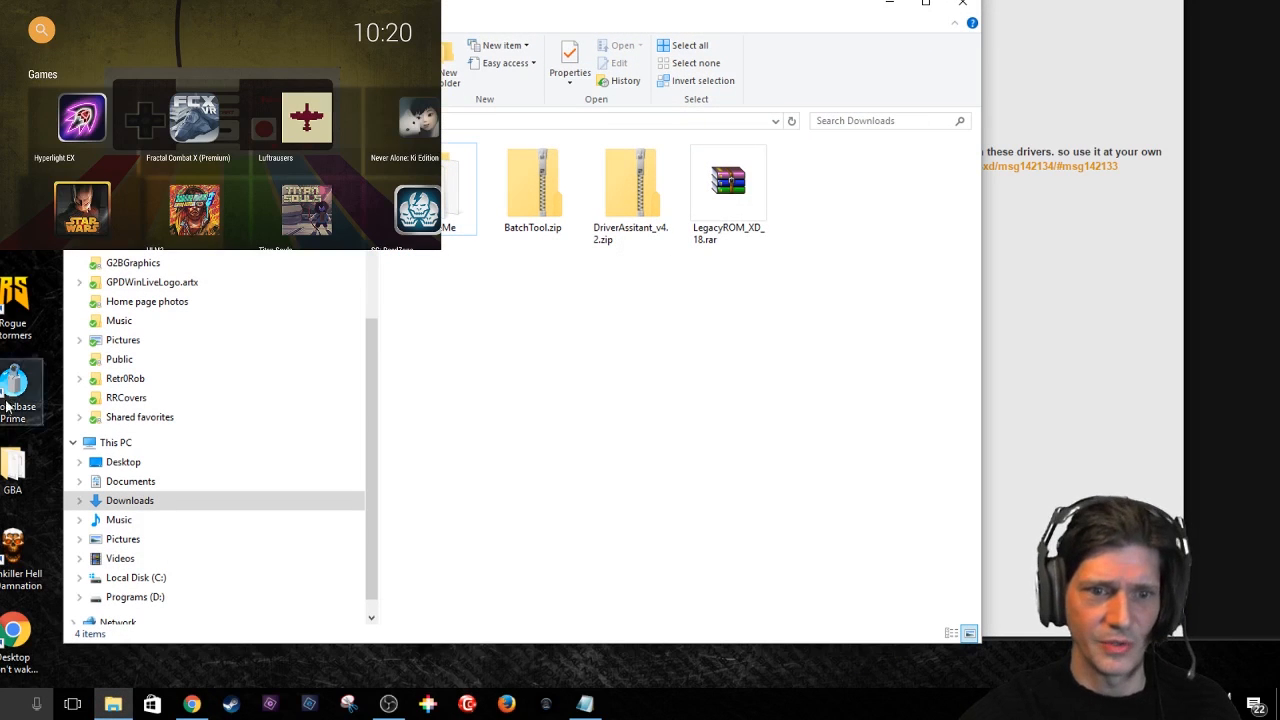
Extract the LegacyROM_XD_18.rar archive into its own folder
left_click(128, 500)
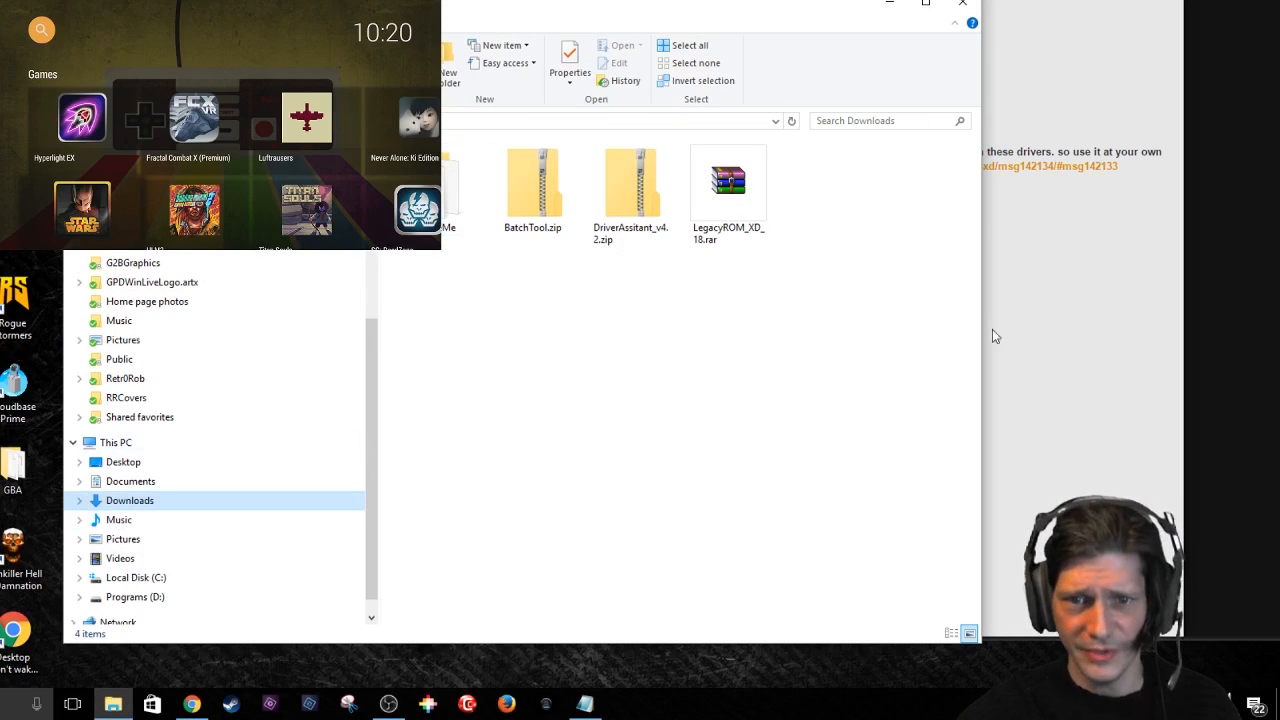
left_click(728, 190)
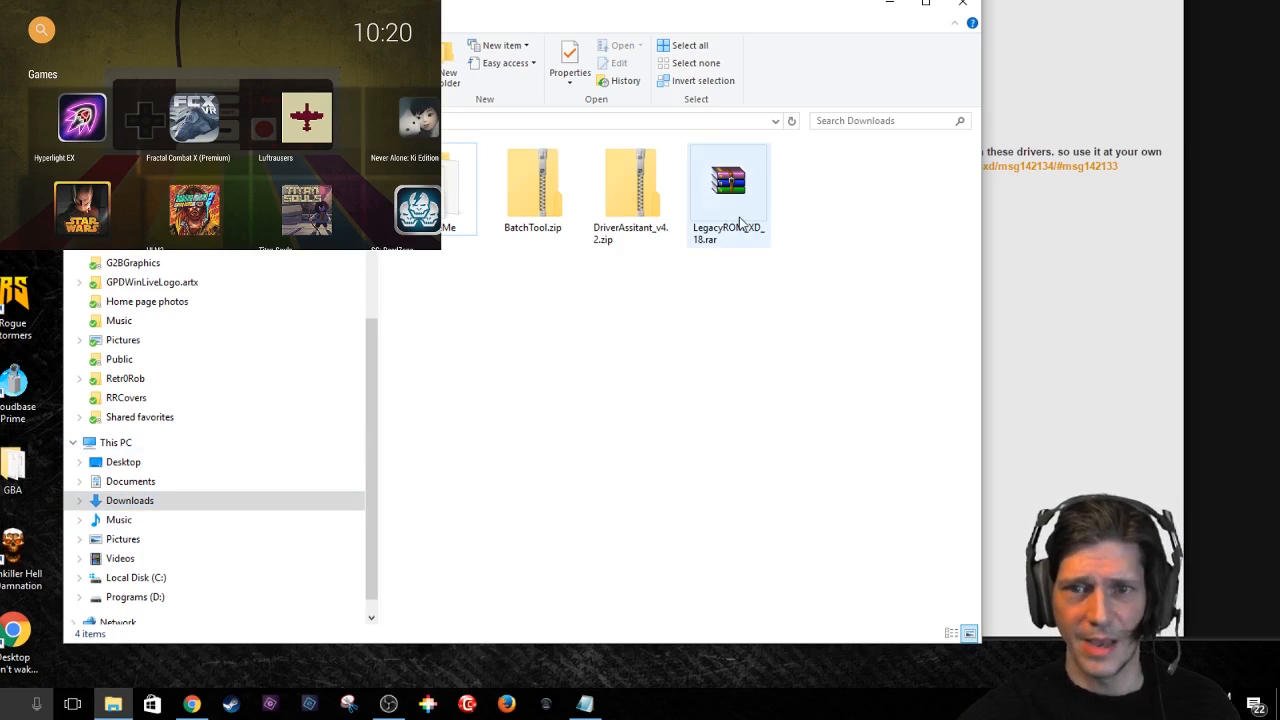
right_click(728, 190)
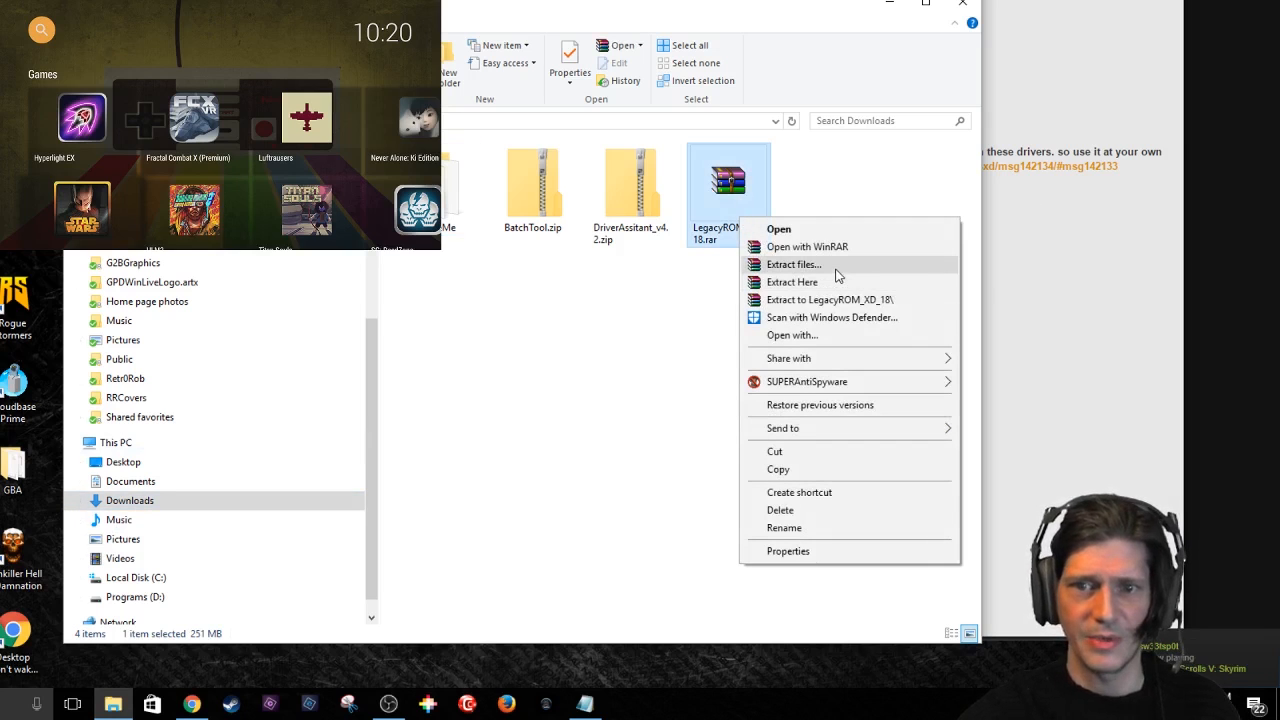
left_click(792, 280)
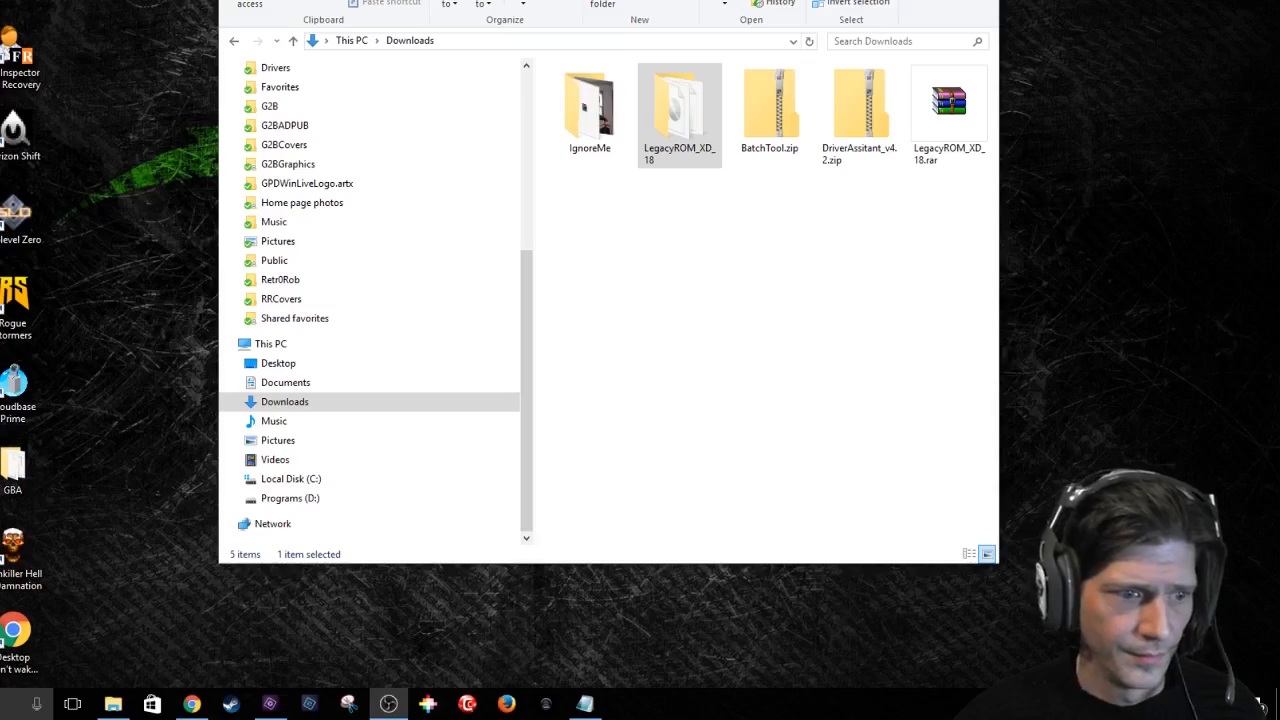
mouse_move(710, 364)
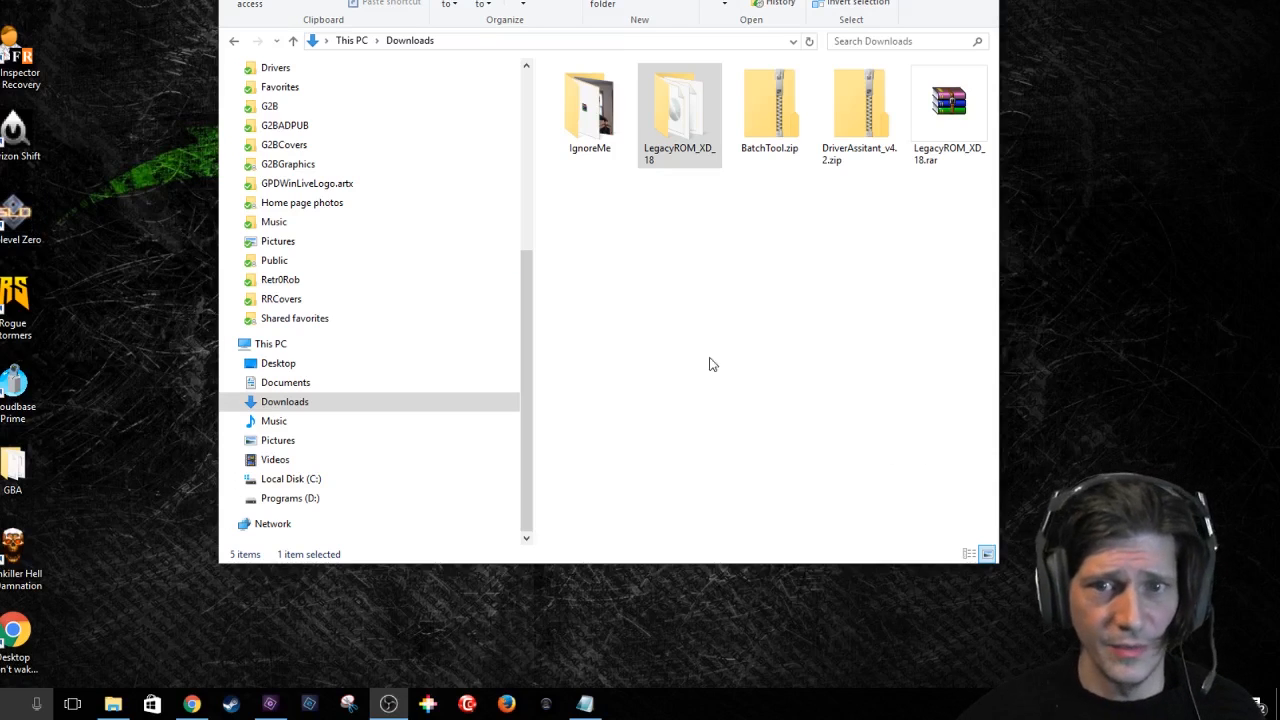
mouse_move(564, 56)
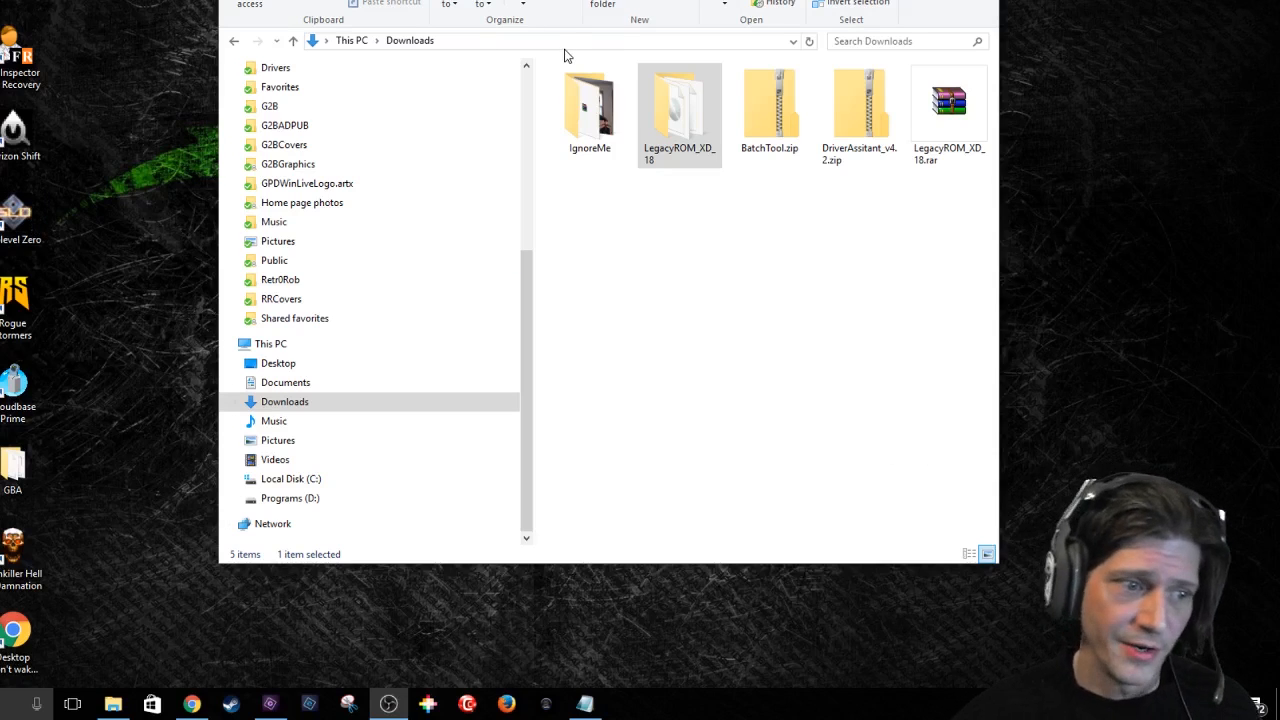
mouse_move(862, 244)
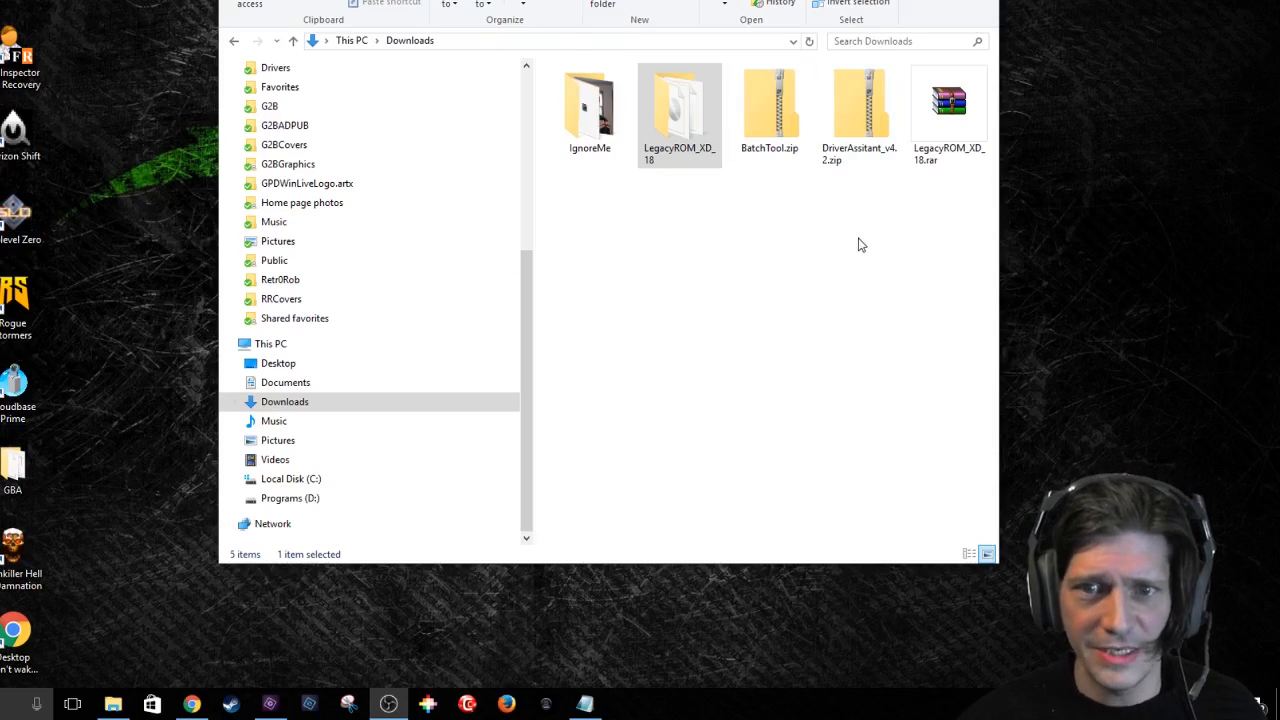
Launch DriverInstall.exe from LegacyROM_XD_18 > RKDriverInstaller
left_click(680, 104)
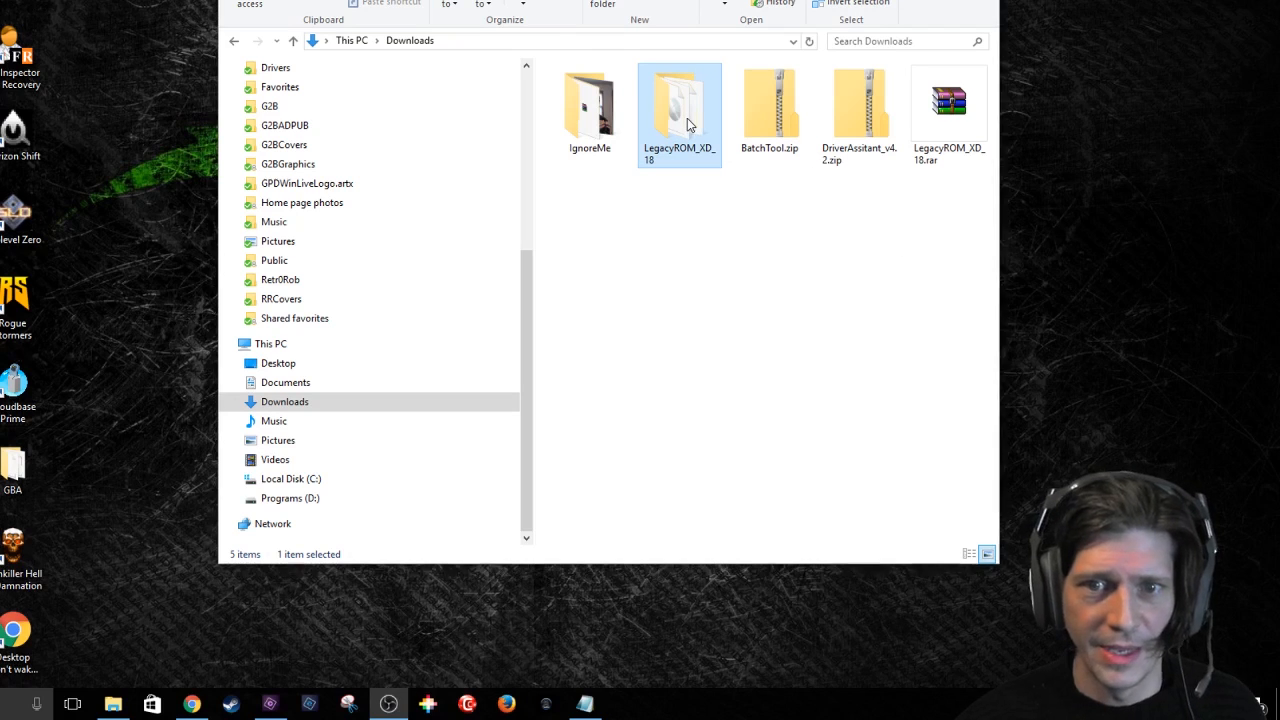
double_click(680, 100)
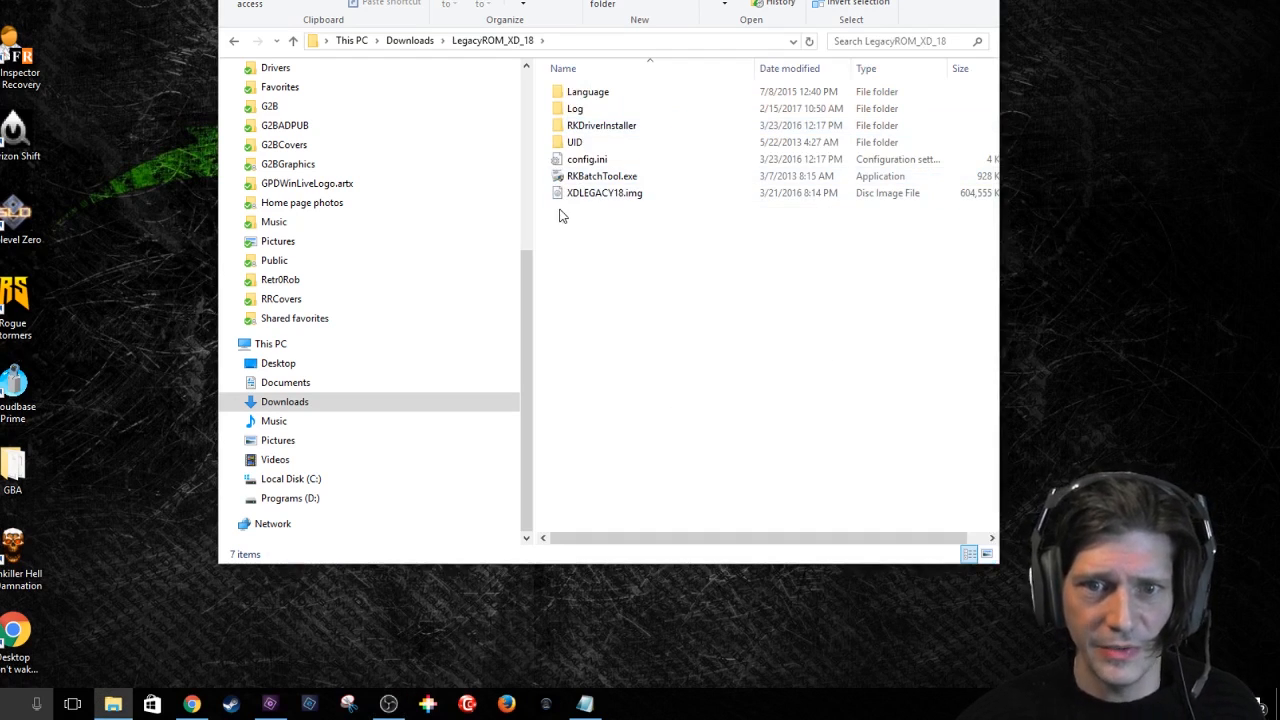
mouse_move(600, 192)
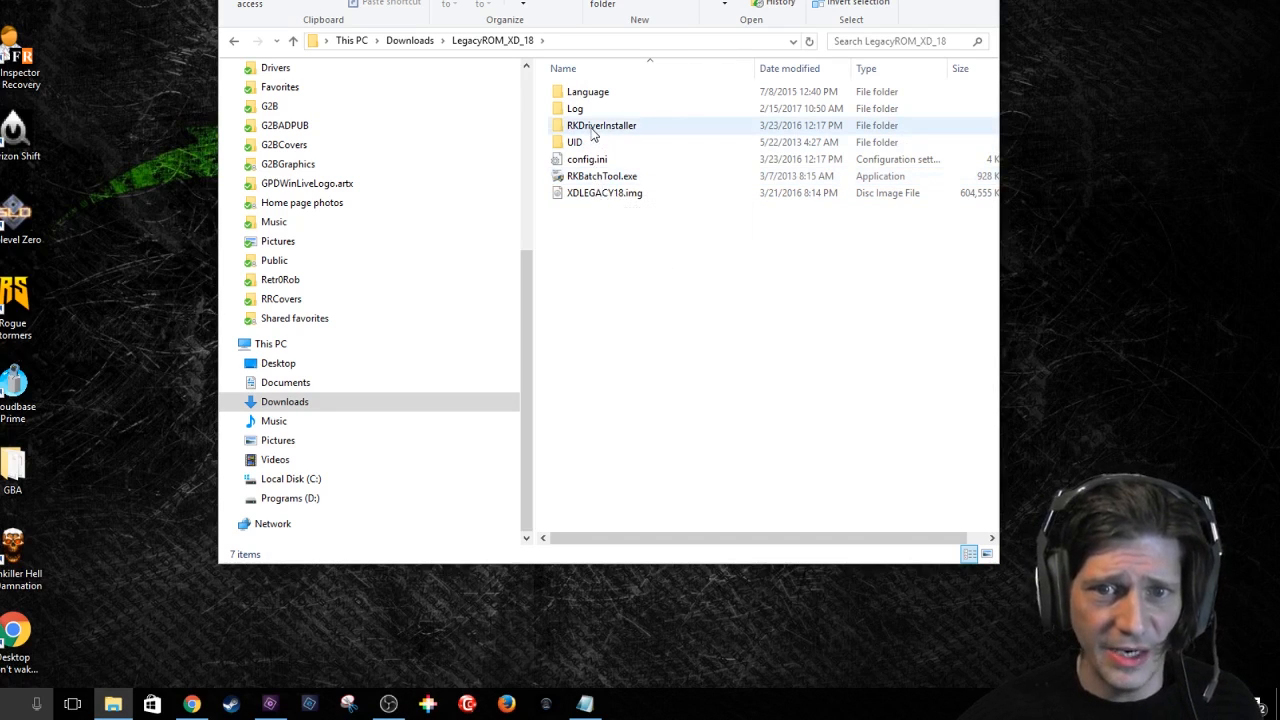
double_click(600, 124)
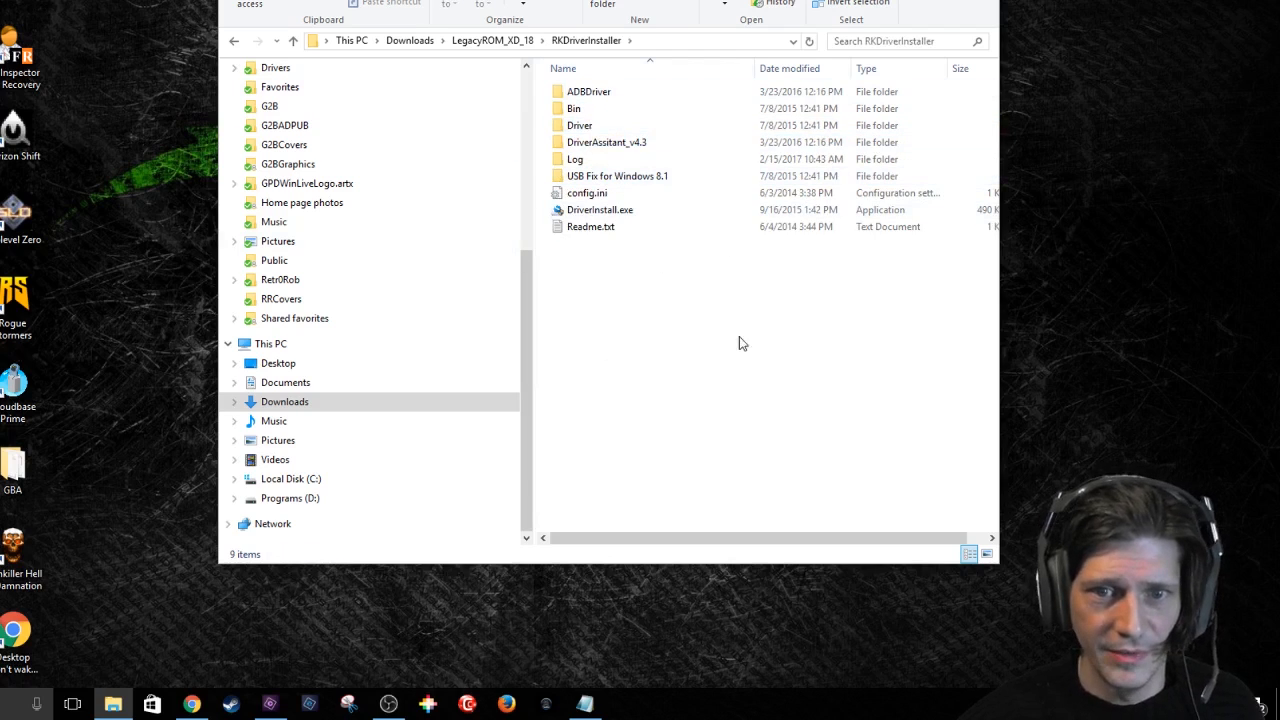
mouse_move(590, 210)
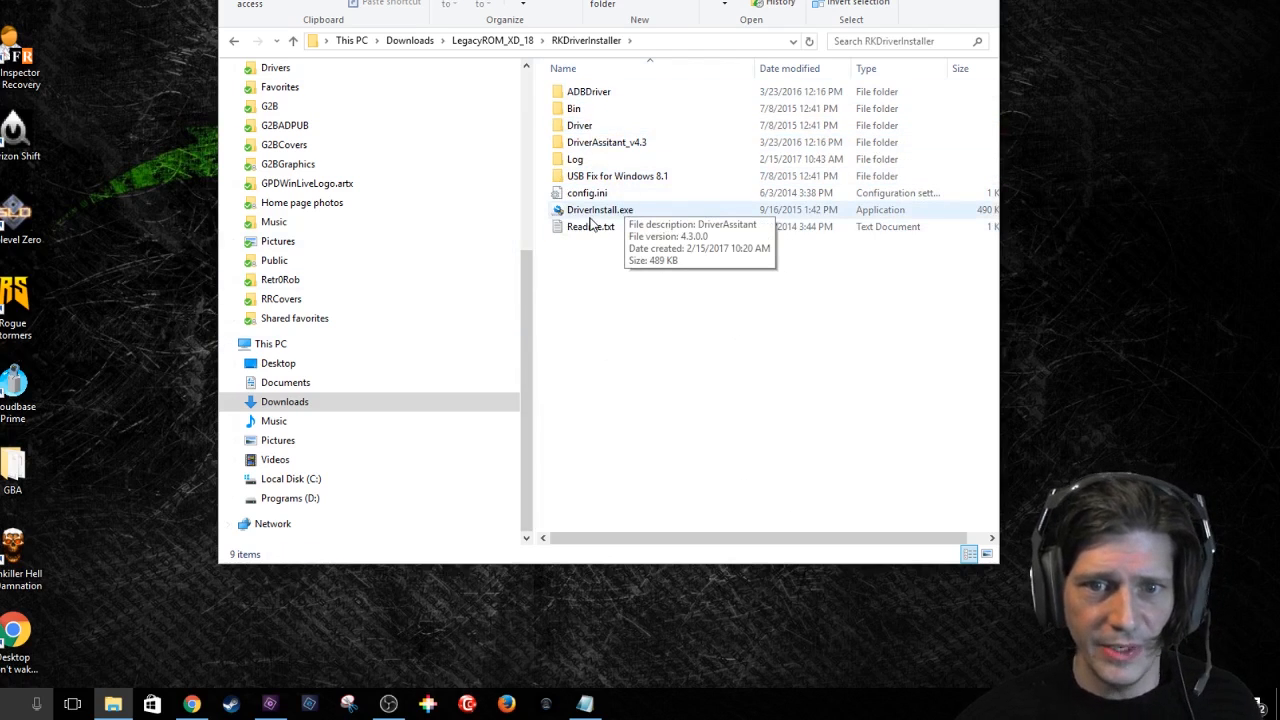
mouse_move(608, 222)
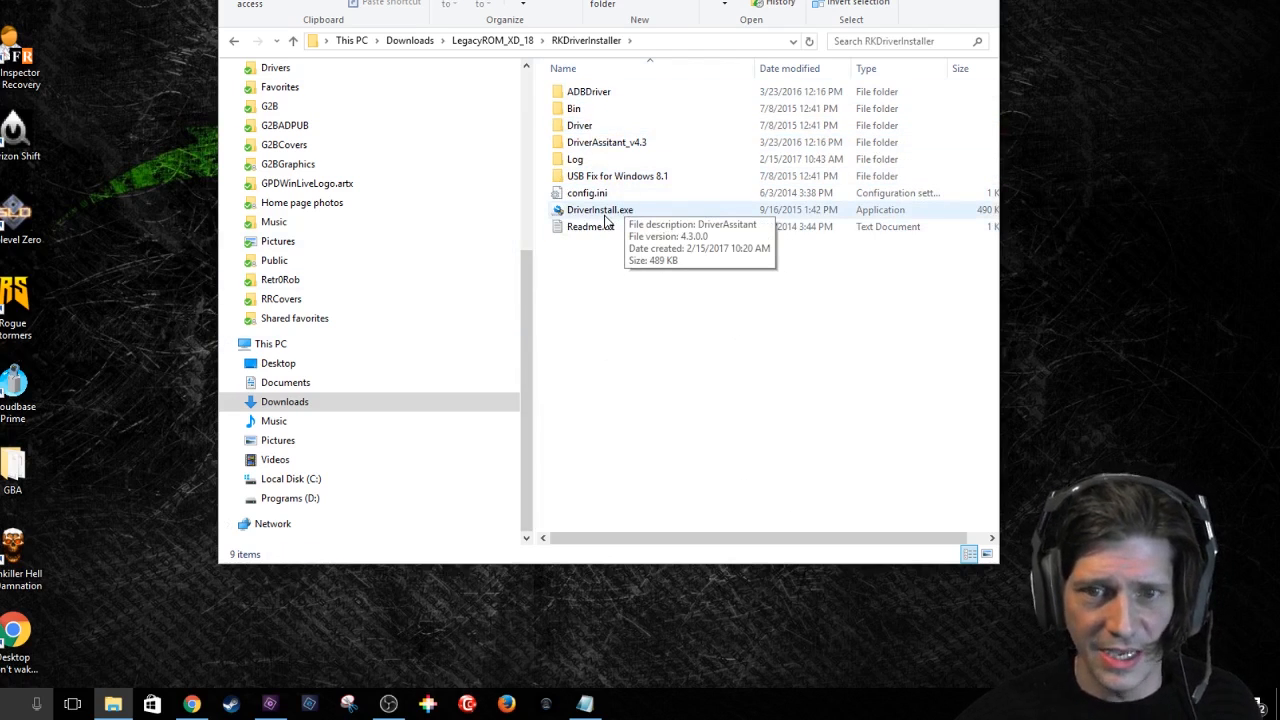
mouse_move(564, 216)
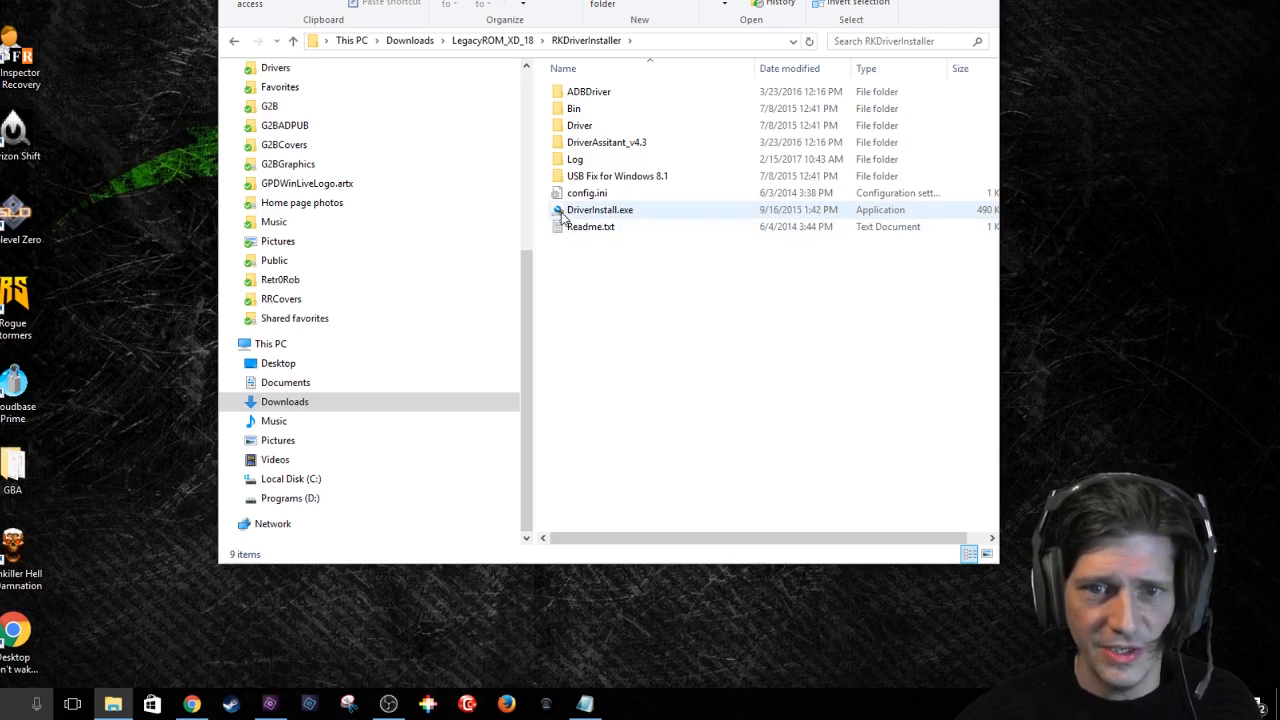
mouse_move(600, 210)
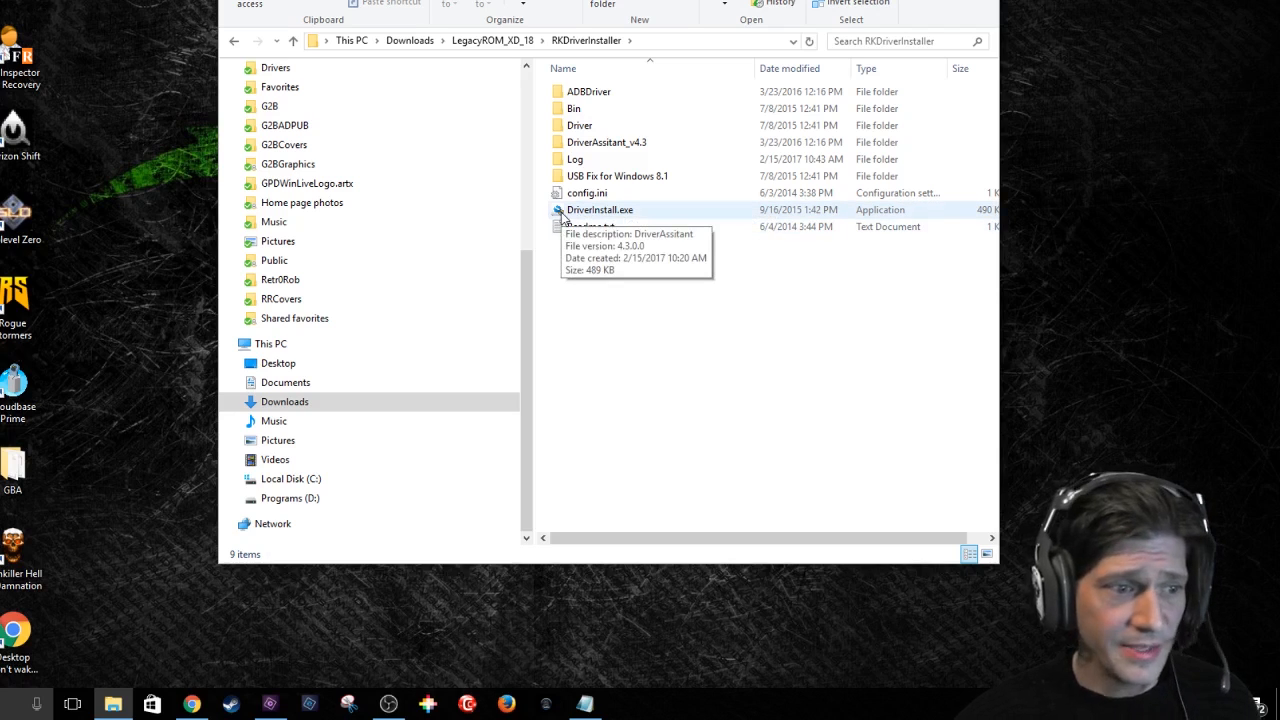
mouse_move(604, 216)
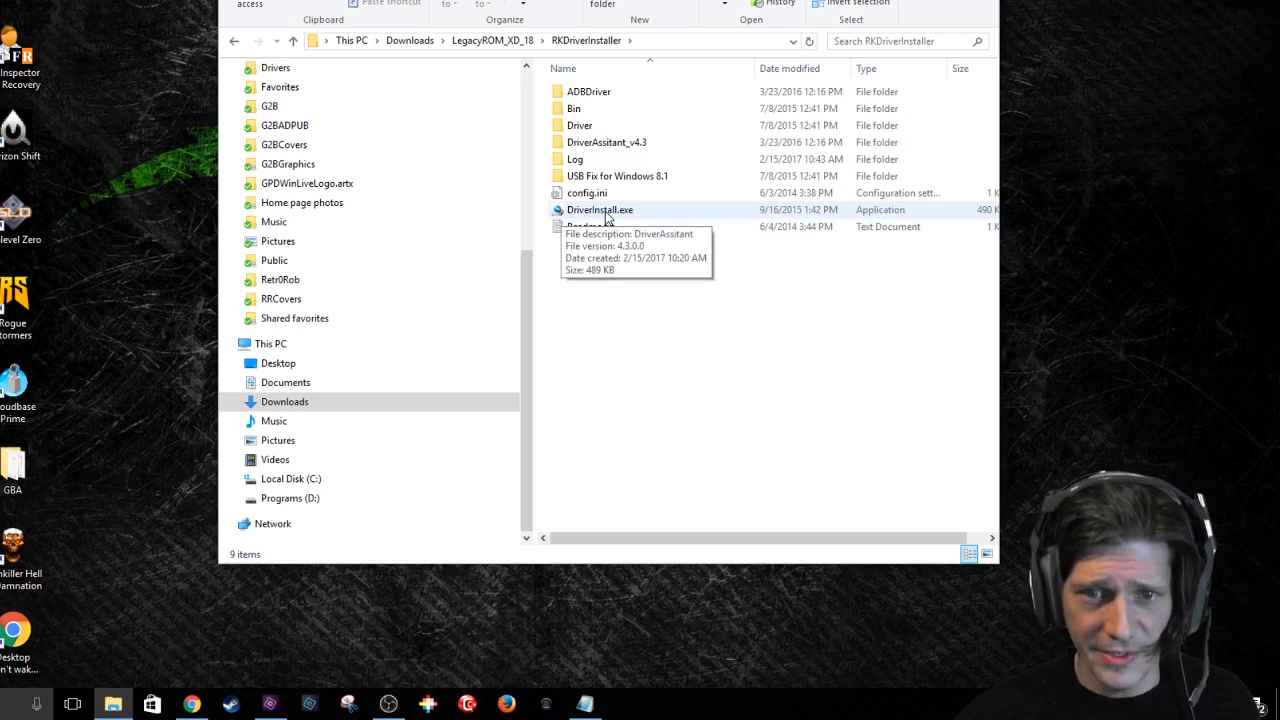
double_click(600, 210)
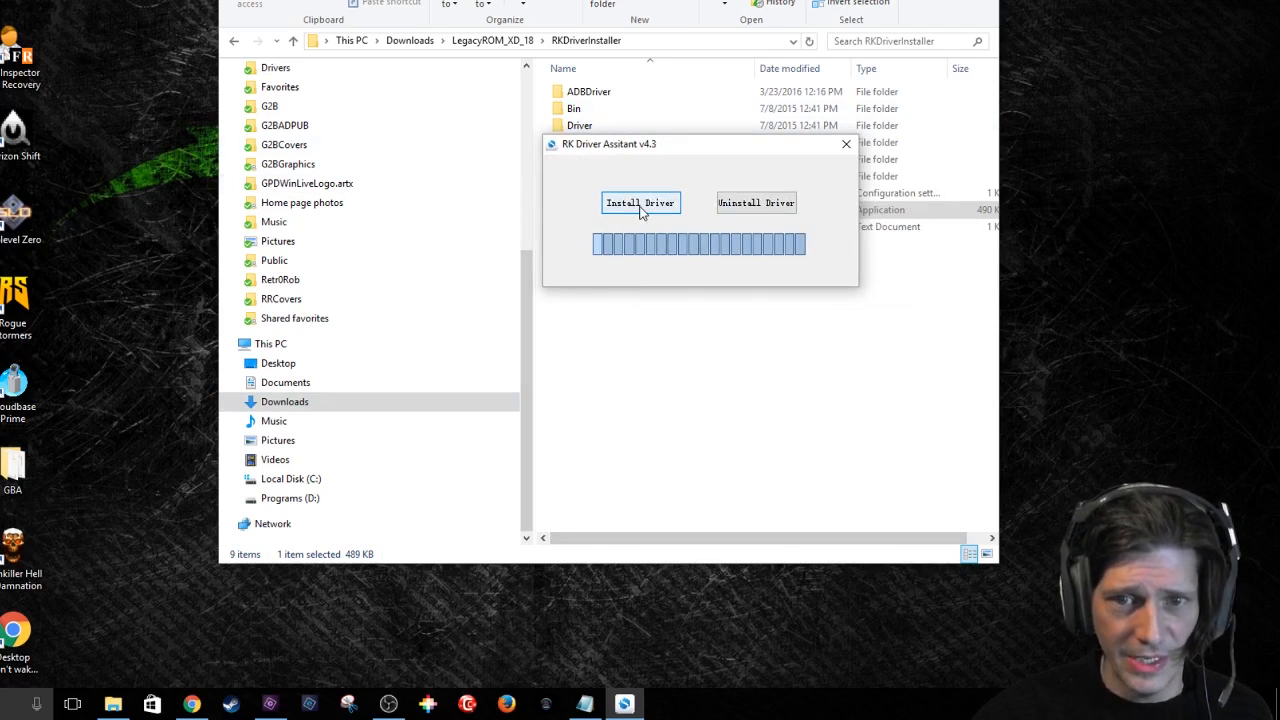
Install the Rockchip USB driver, acknowledge the success message and close RK Driver Assistant
left_click(640, 202)
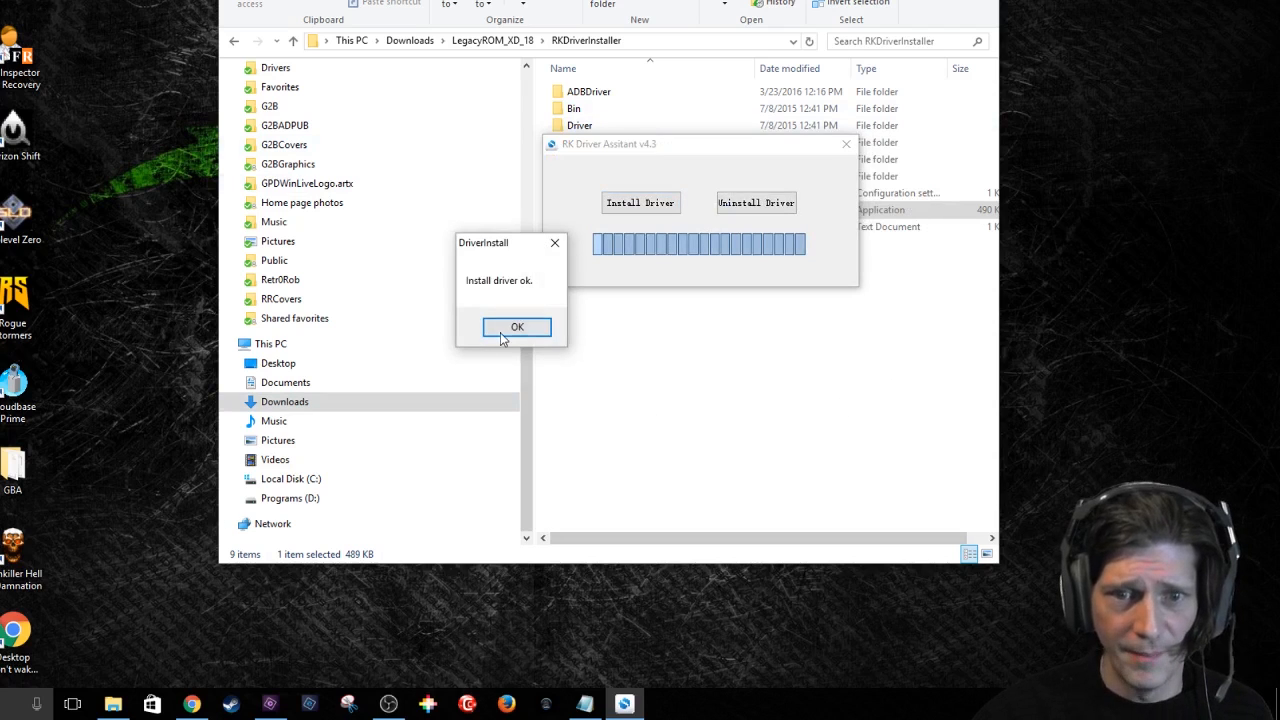
left_click(516, 328)
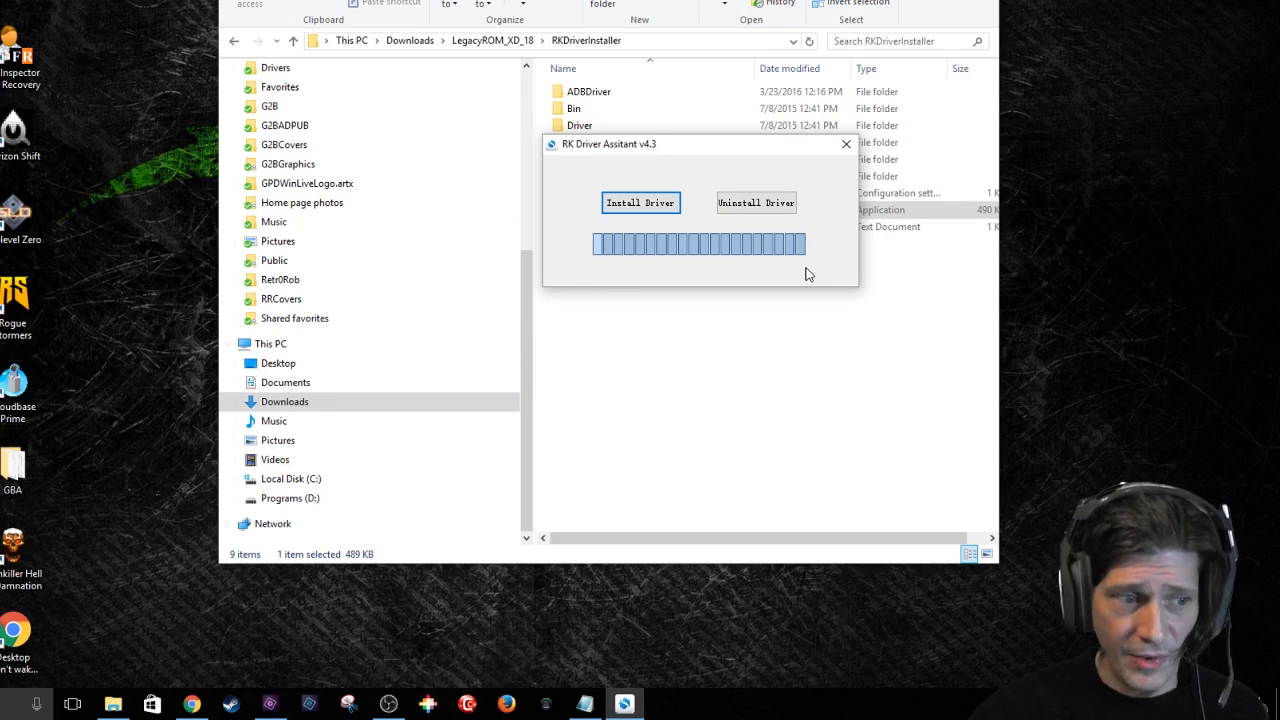
mouse_move(844, 144)
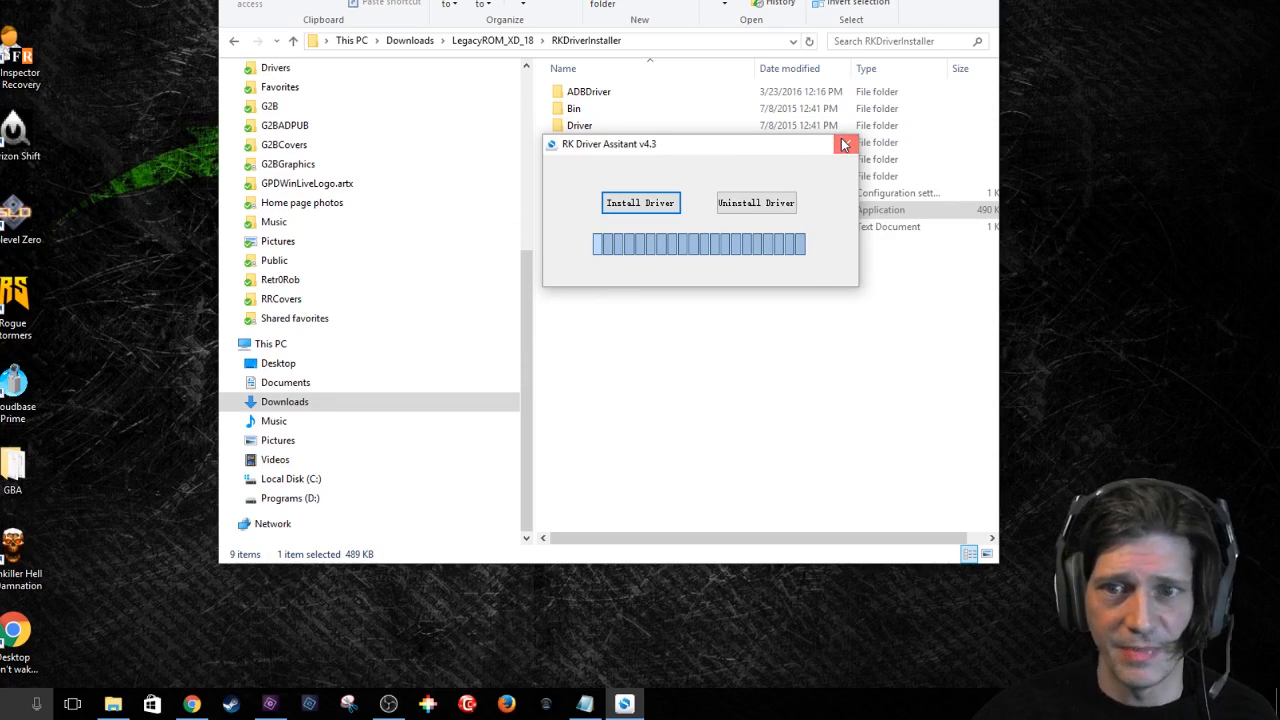
left_click(844, 144)
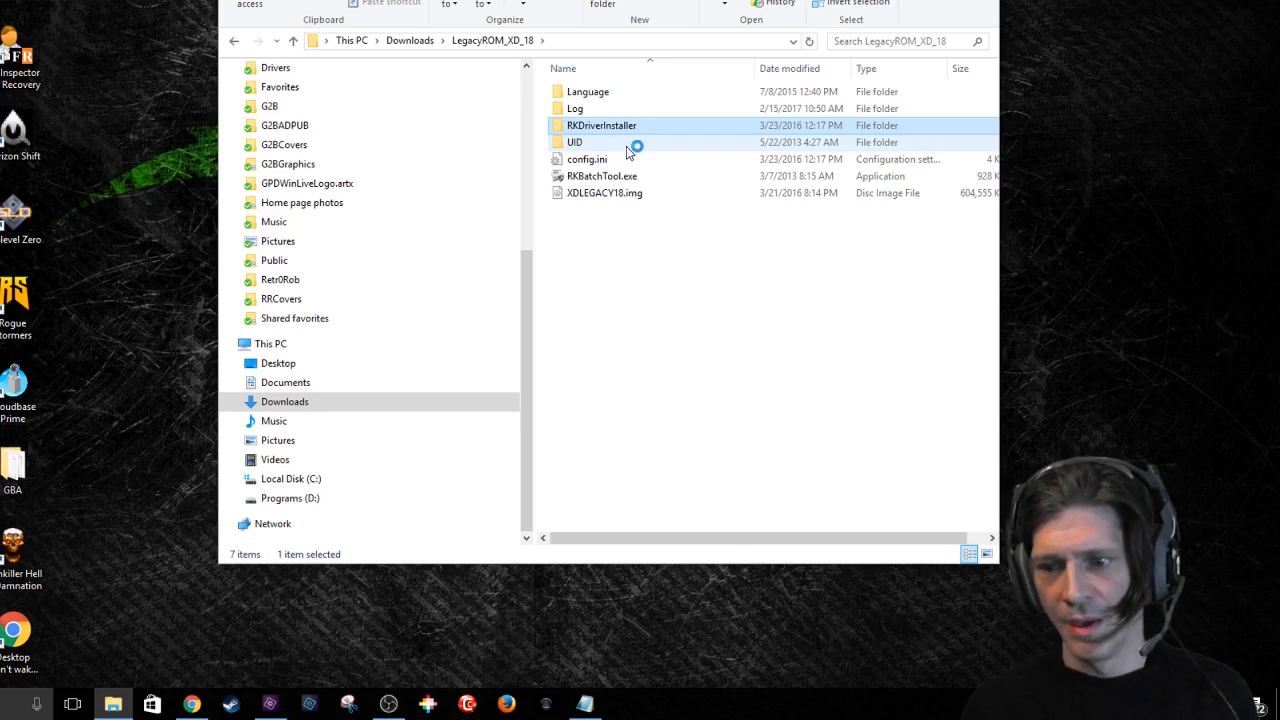
Select RKBatchTool.exe in the LegacyROM_XD_18 folder
left_click(600, 124)
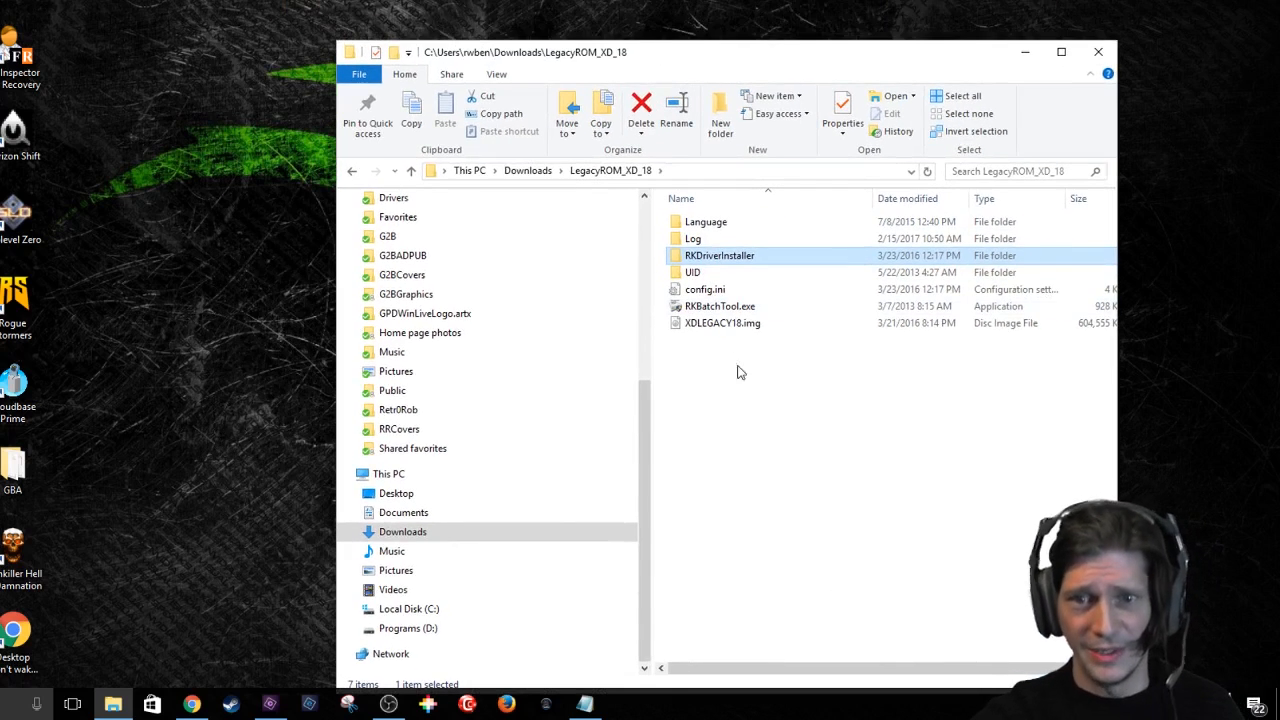
Launch RKBatchTool.exe and load XDLEGACY18.img as the firmware image
double_click(720, 306)
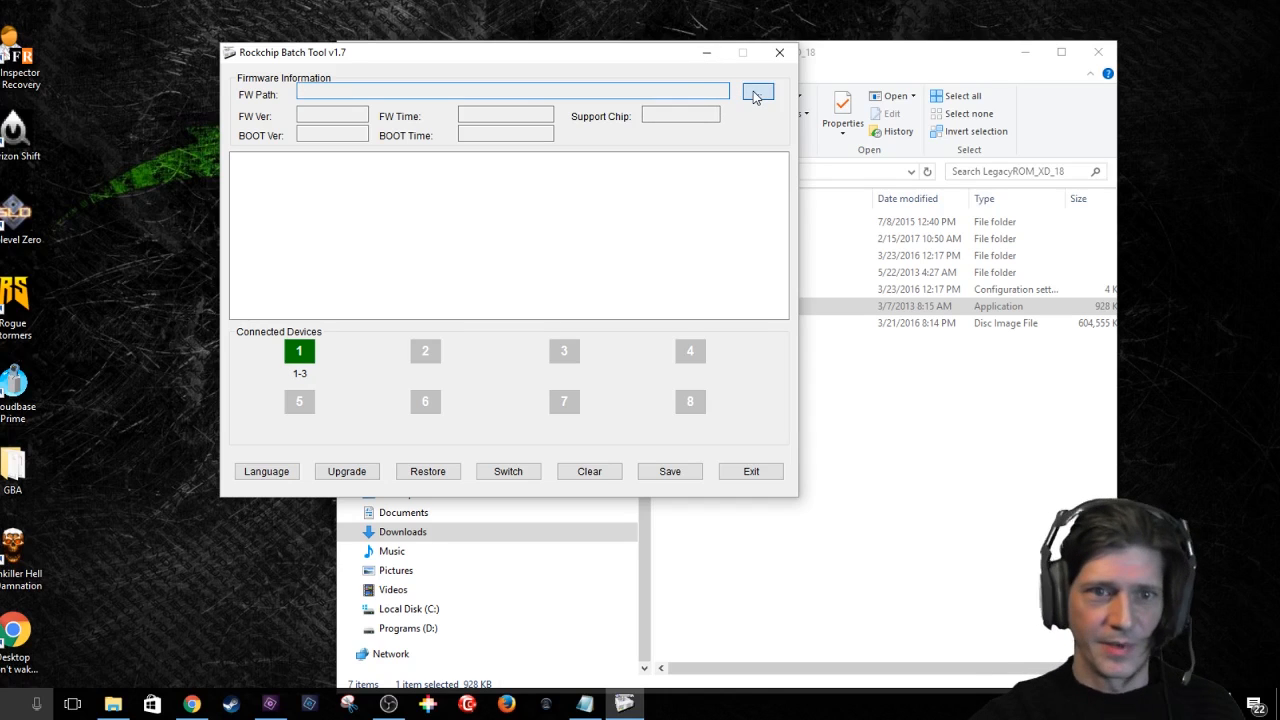
left_click(758, 92)
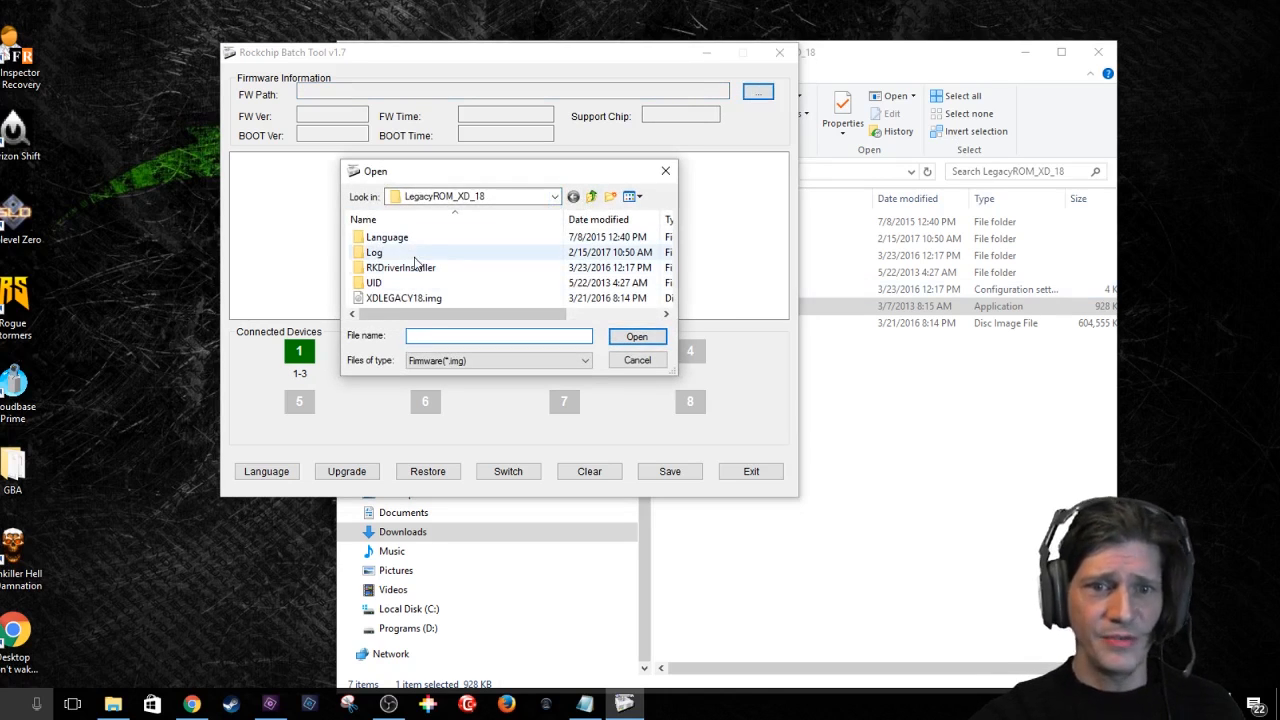
left_click(404, 298)
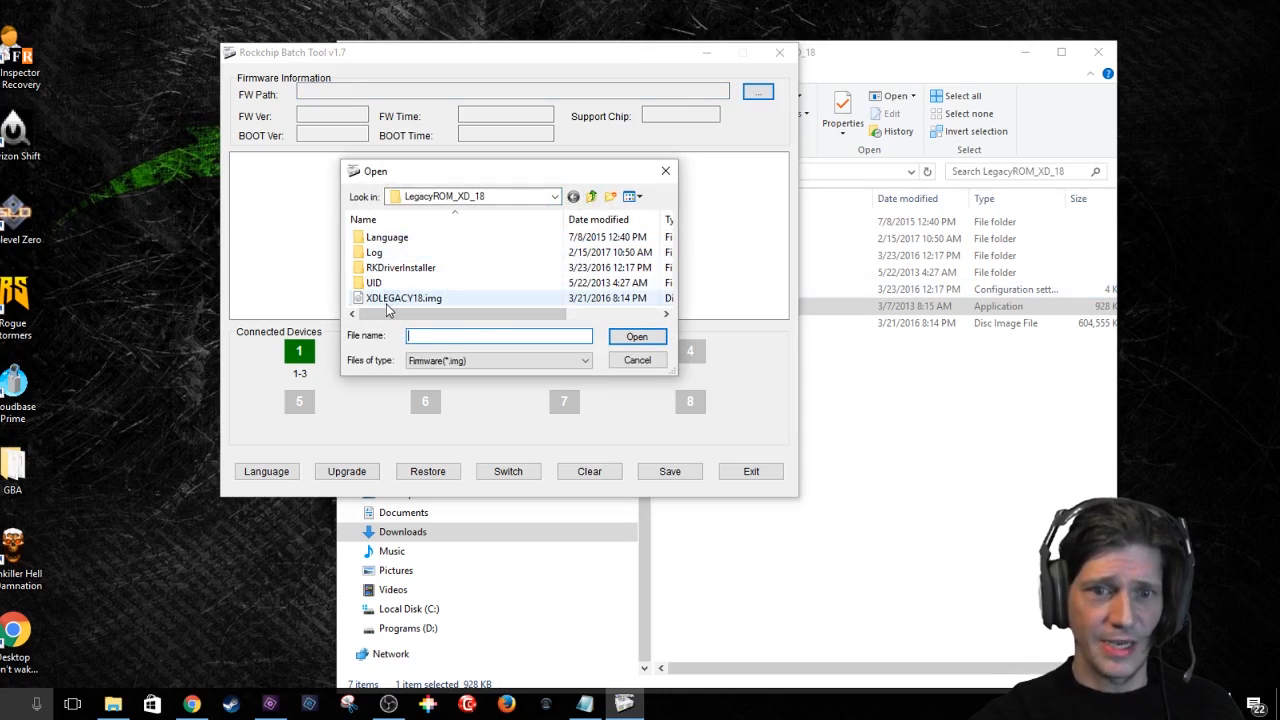
left_click(404, 298)
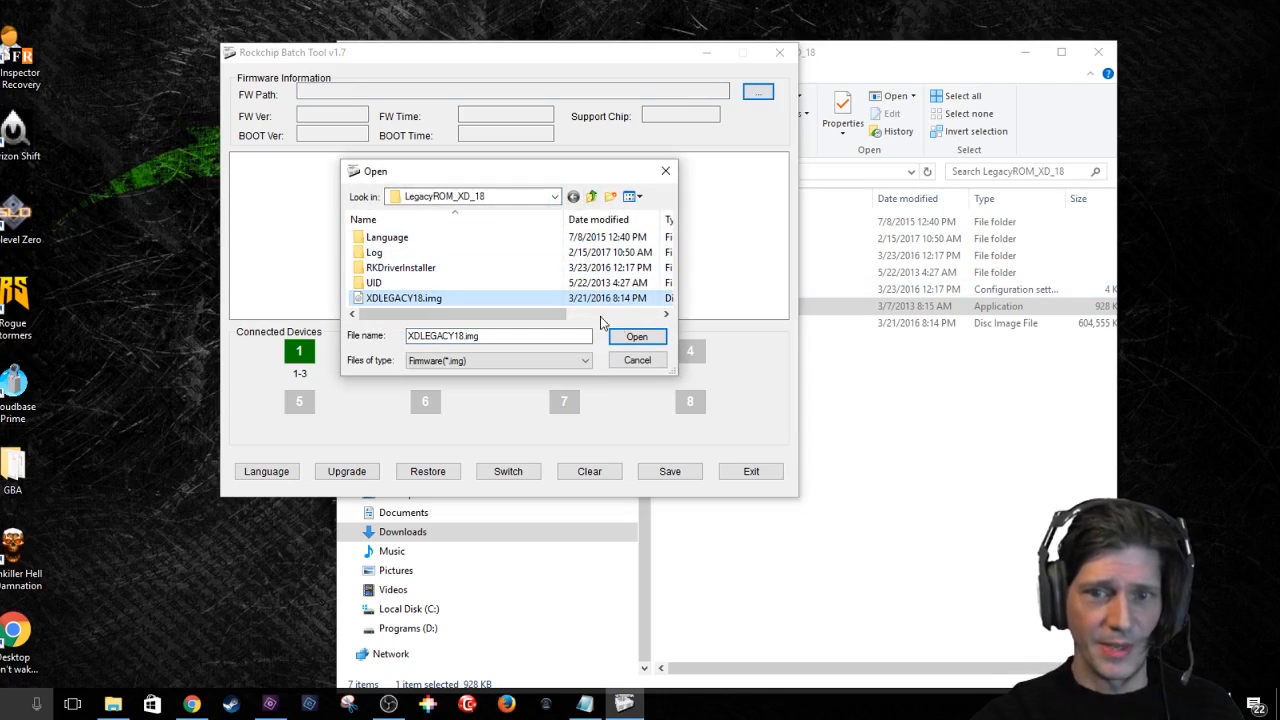
left_click(636, 336)
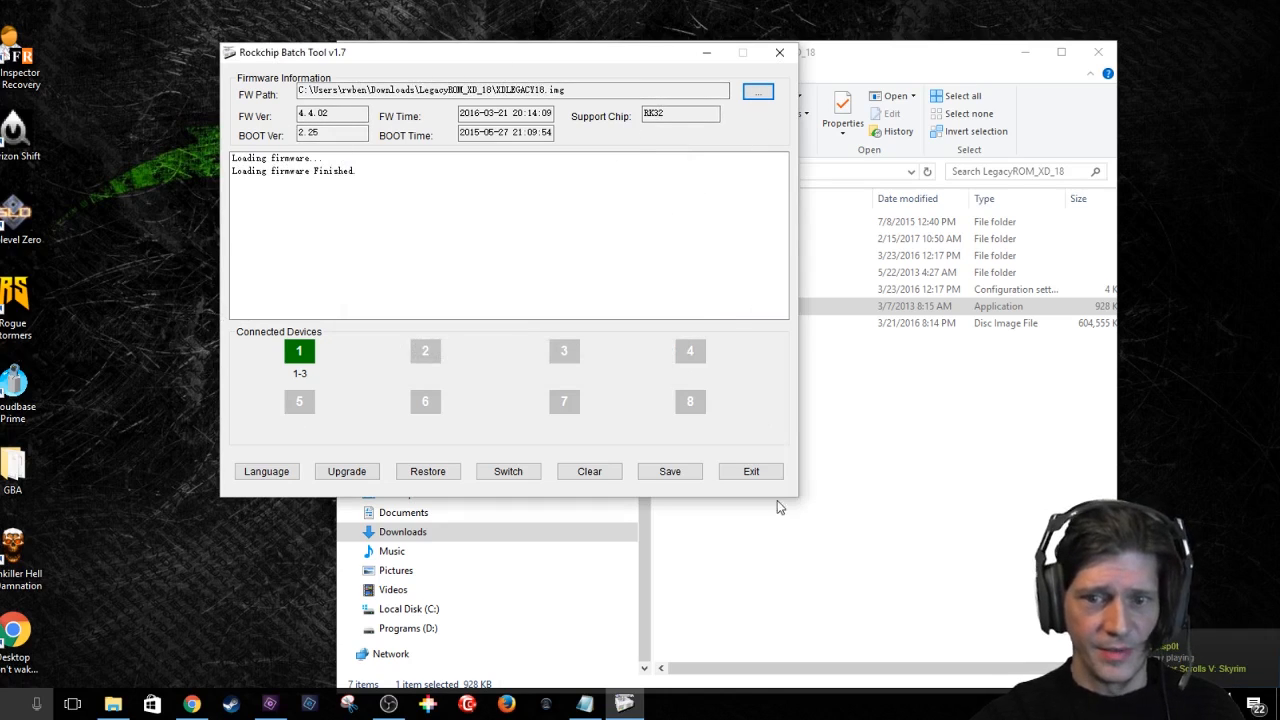
Confirm the firmware finished loading with version 4.4.02 for RK32 and one device connected
left_click(348, 472)
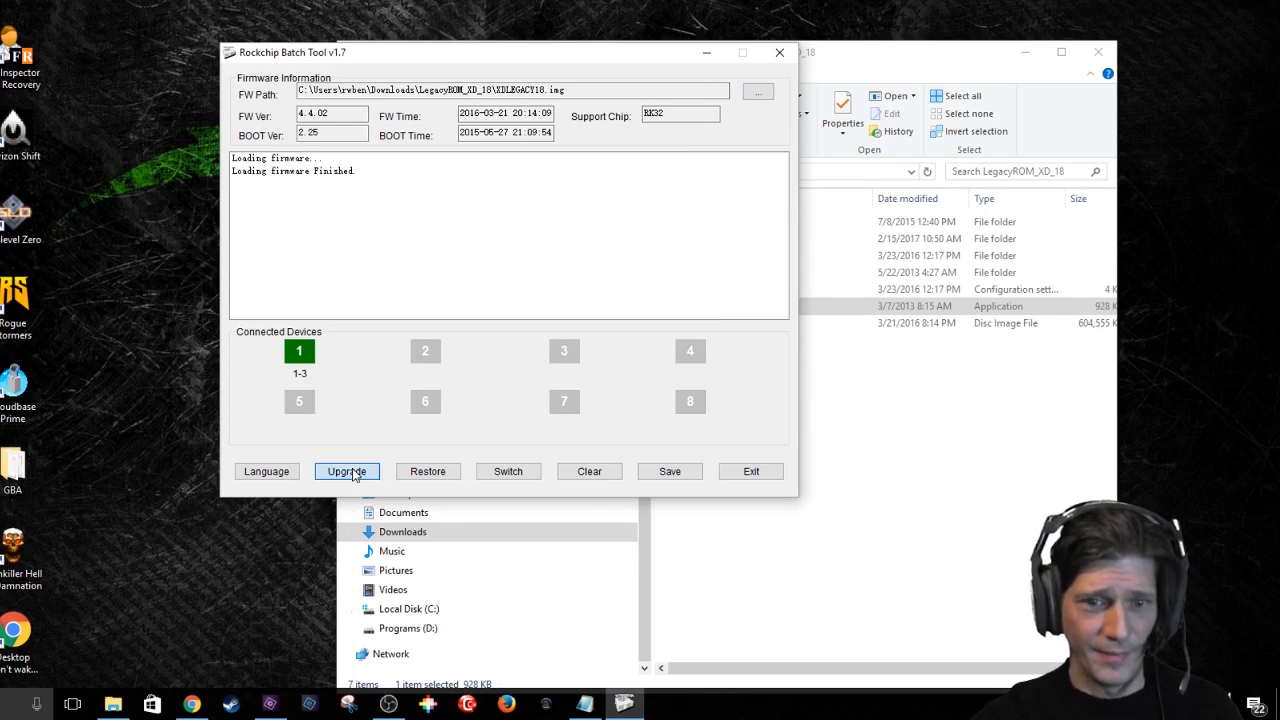
Upgrade the connected GPD XD with the firmware until the log reports success
left_click(348, 472)
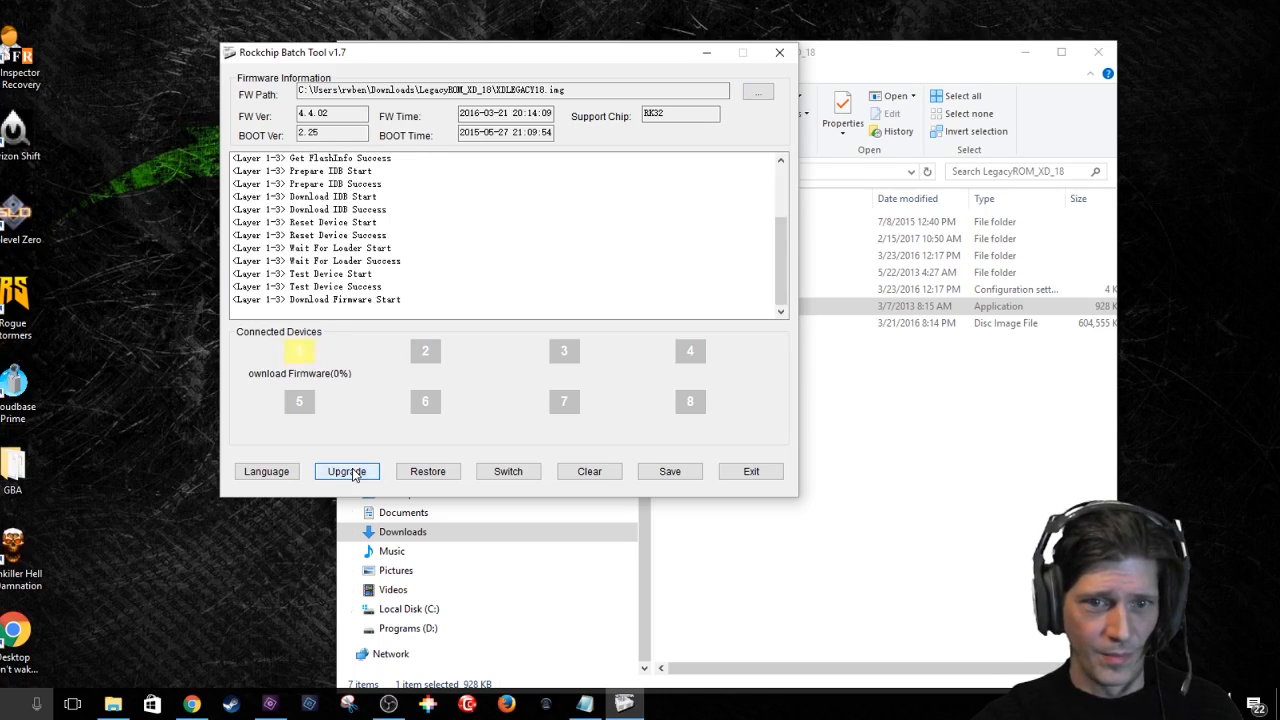
left_click(348, 472)
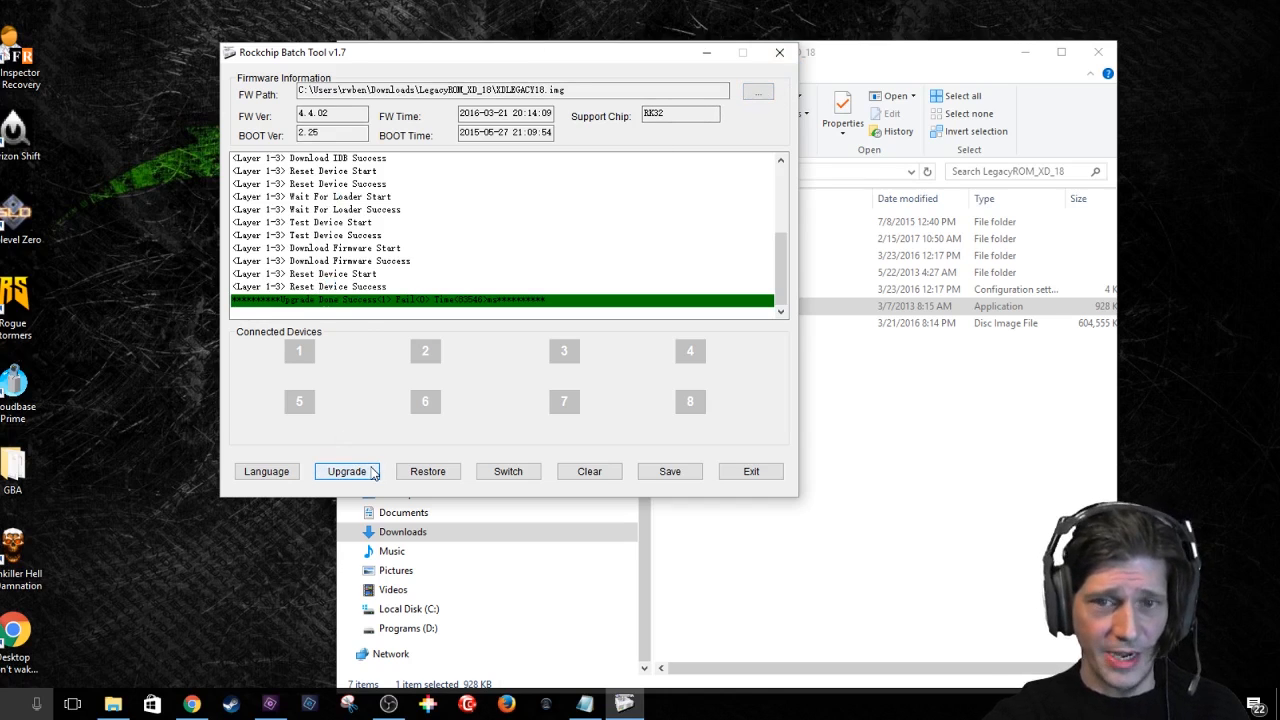
mouse_move(758, 92)
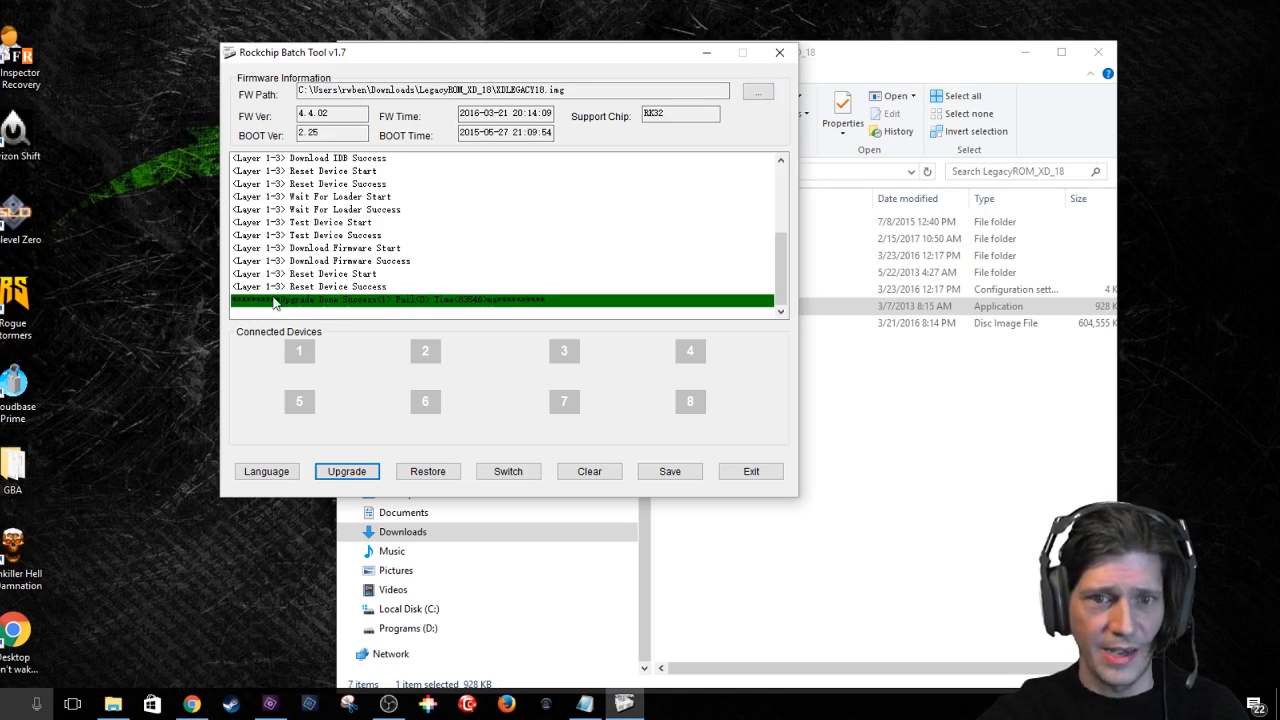
mouse_move(404, 310)
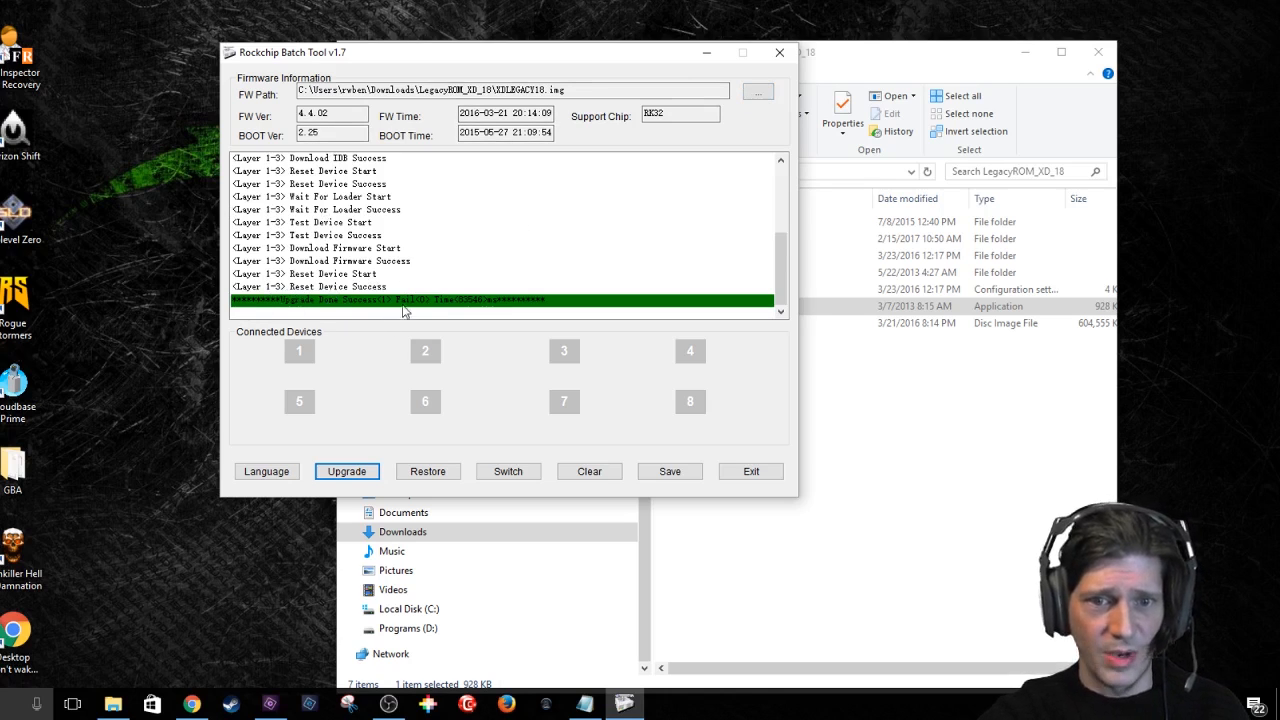
mouse_move(430, 308)
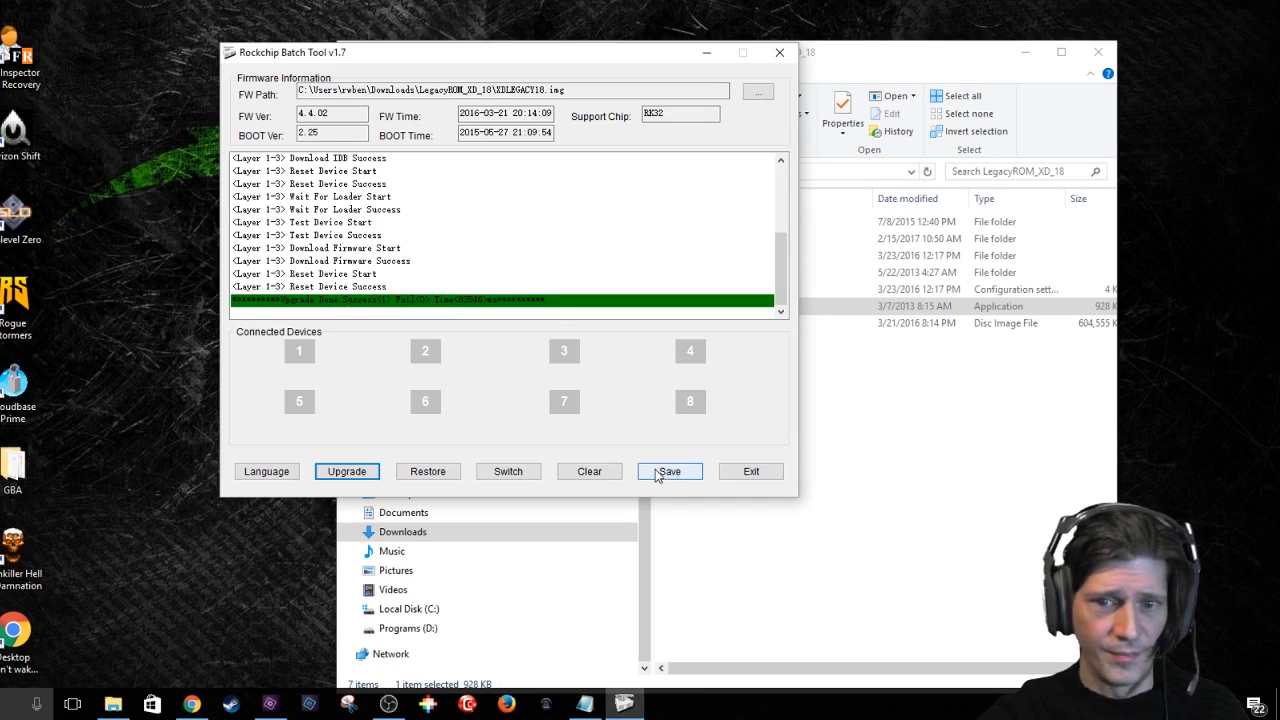
Save after the successful flash and exit Rockchip Batch Tool
left_click(668, 472)
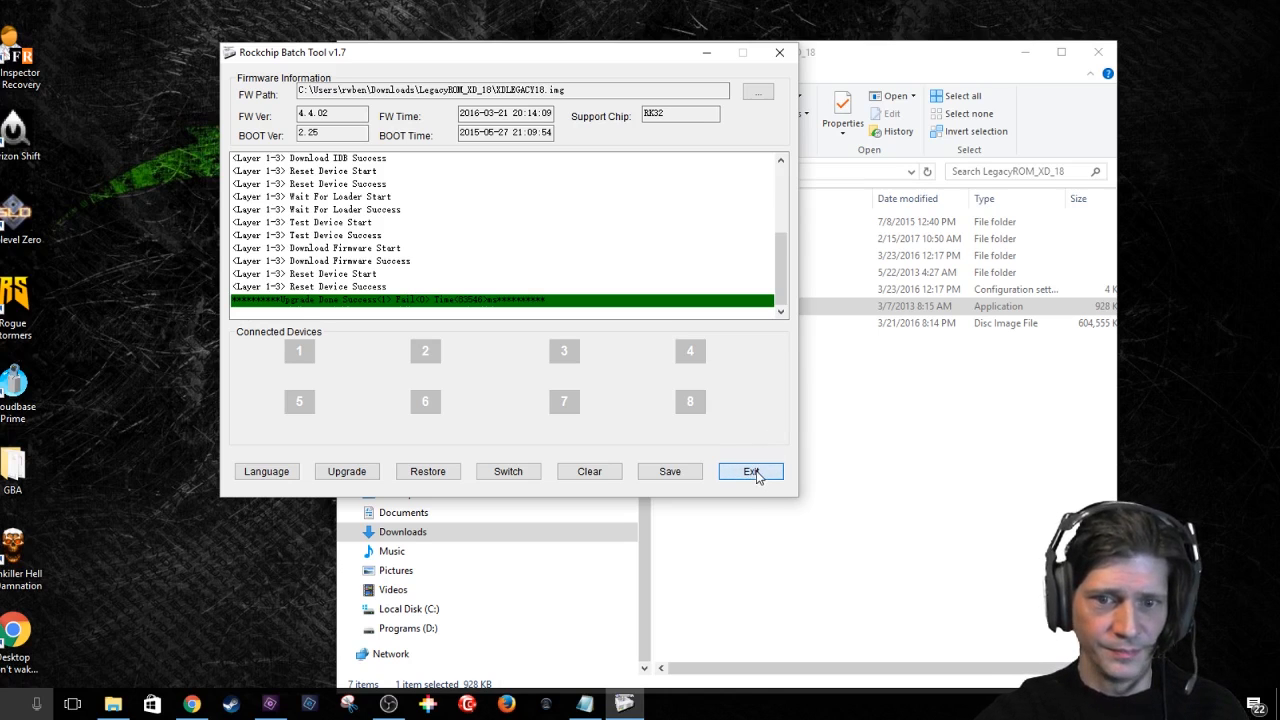
left_click(750, 472)
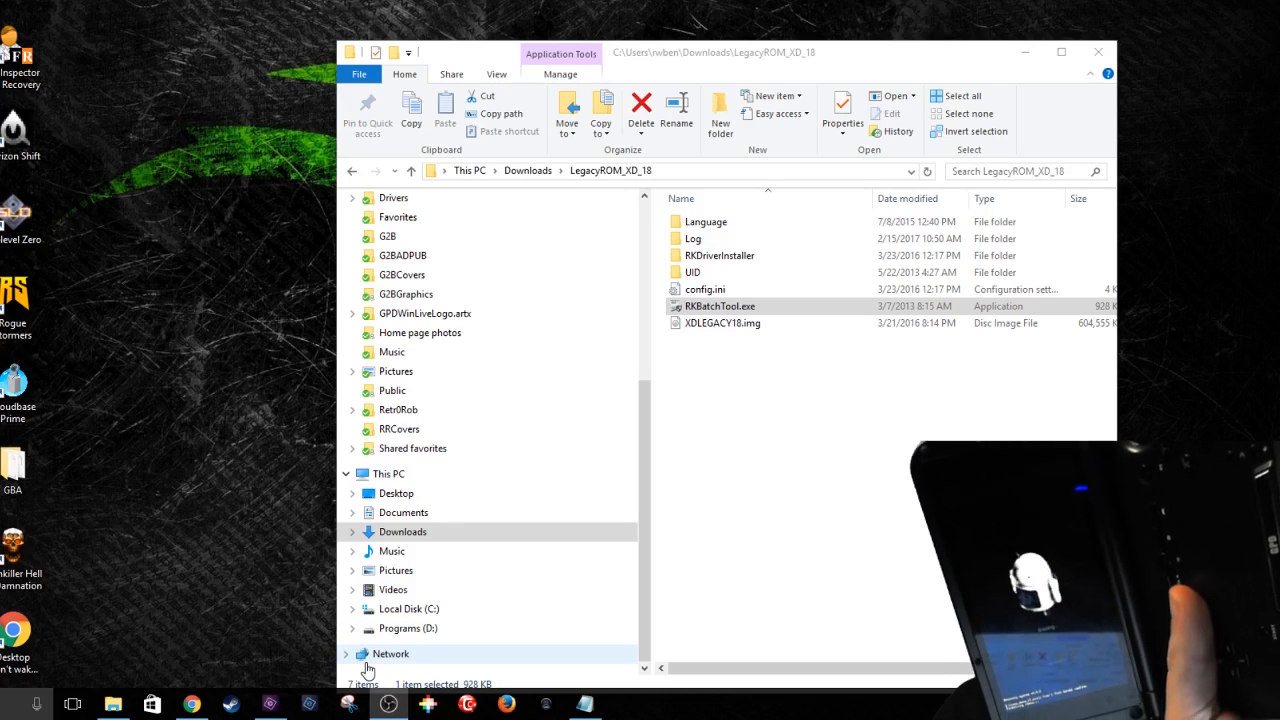
mouse_move(108, 556)
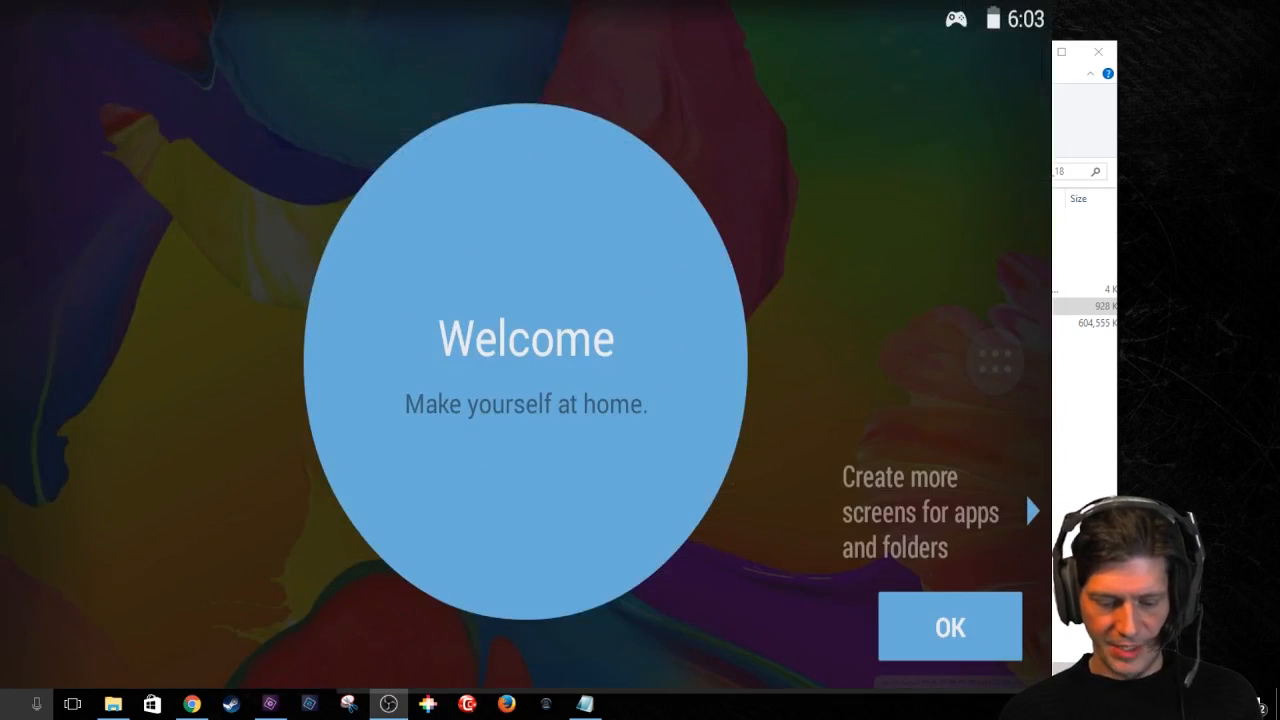
Dismiss the Welcome and 'Organize your space' tips on the Android home screen
left_click(948, 628)
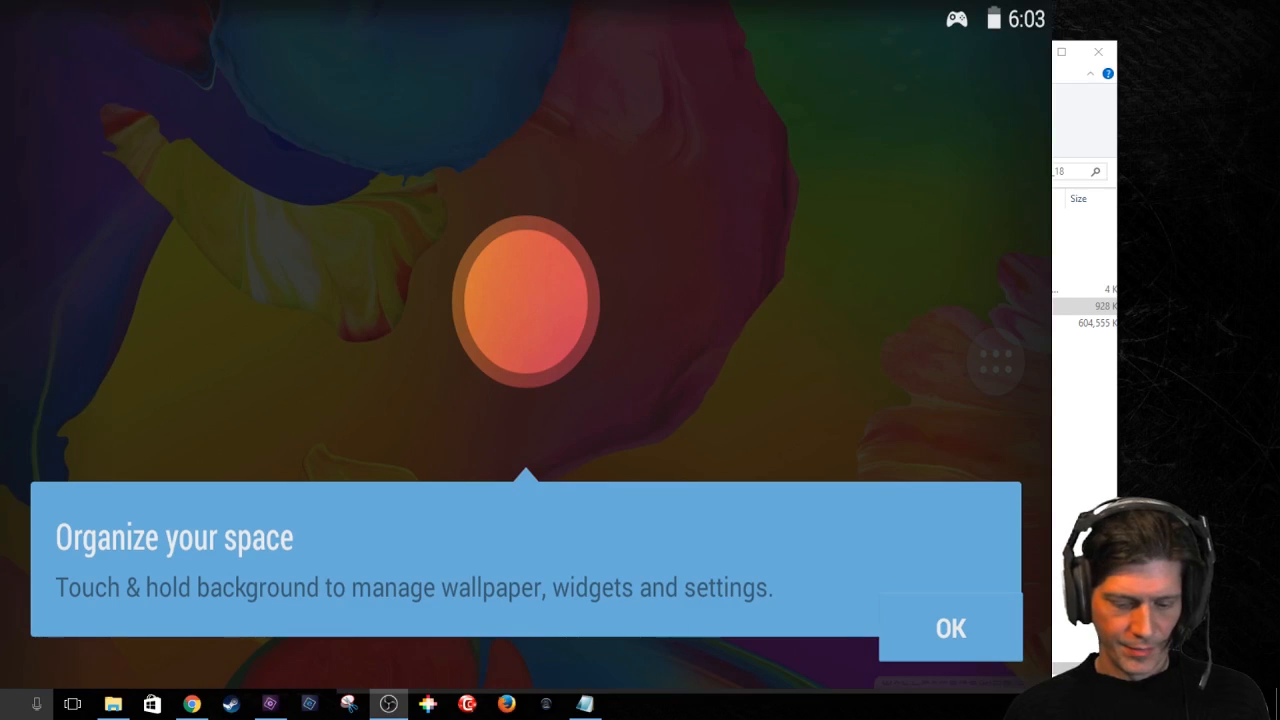
left_click(948, 628)
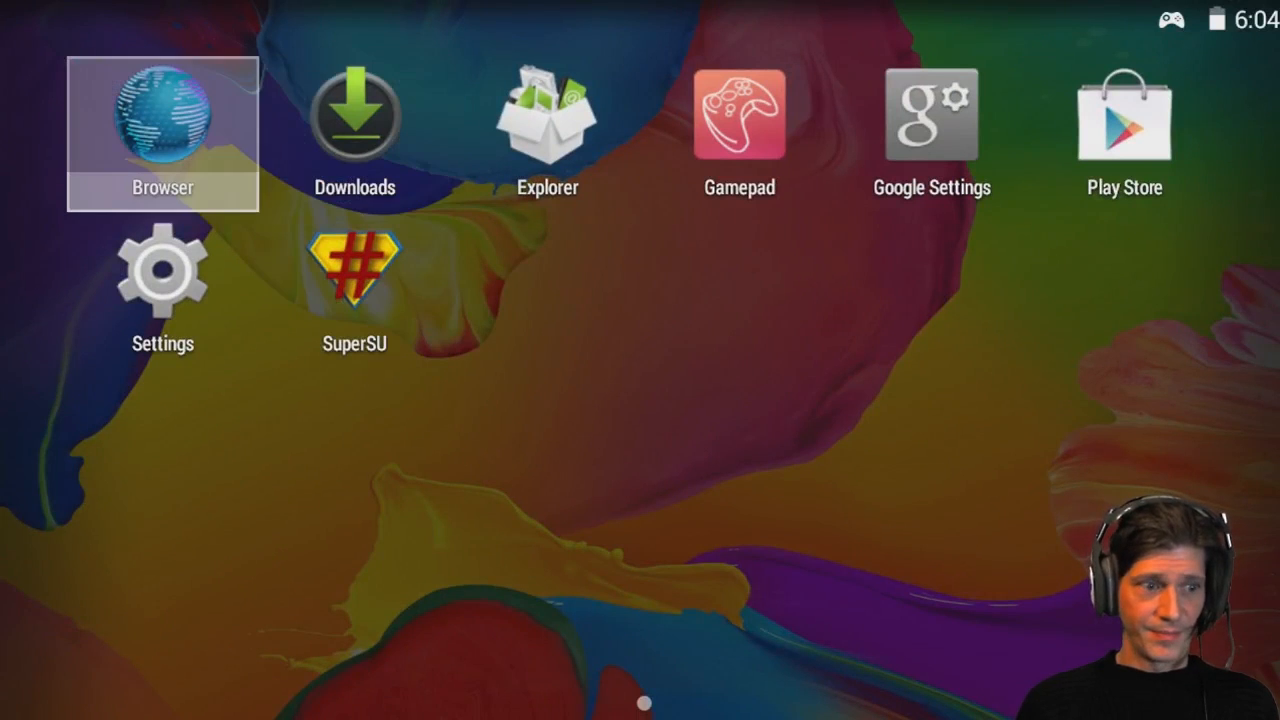
left_click(354, 270)
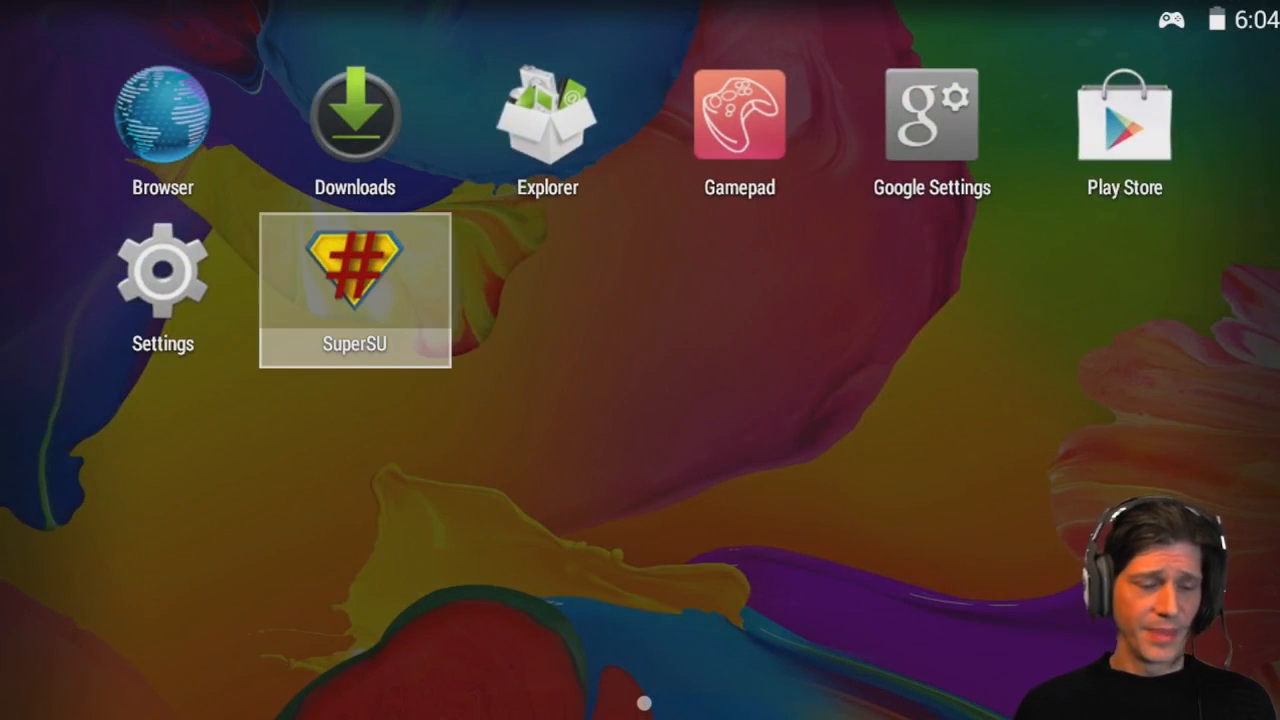